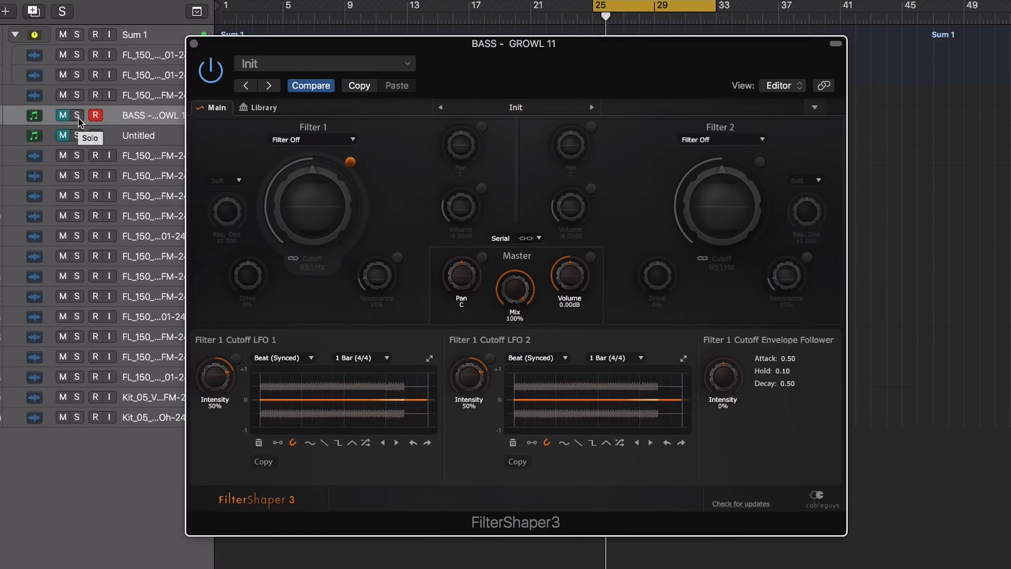
# - Solo the BASS track and set Filter 1 to a 12dB Clean low-pass, cutoff near 688 Hz
pyautogui.click(77, 115)
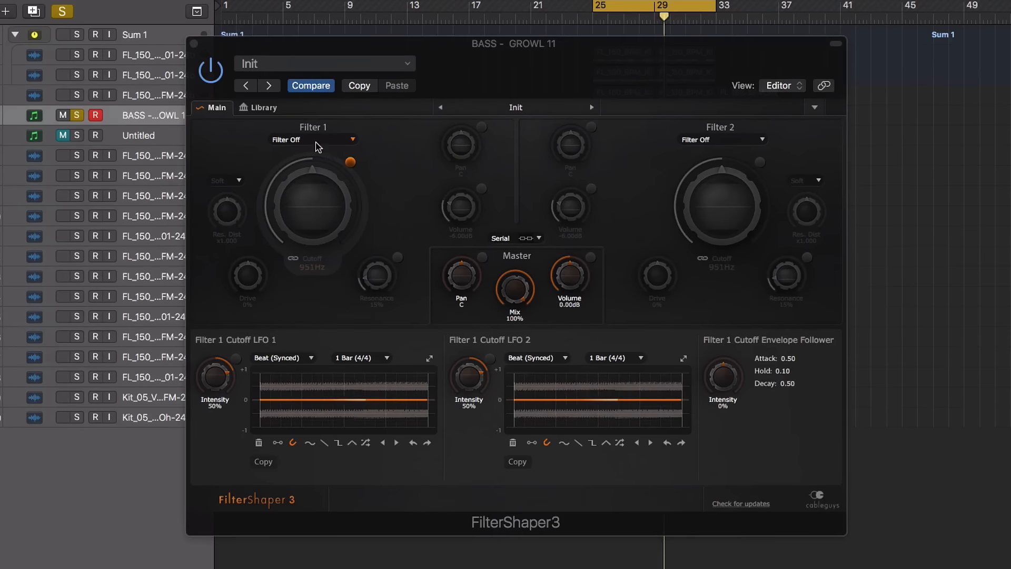
pyautogui.click(314, 139)
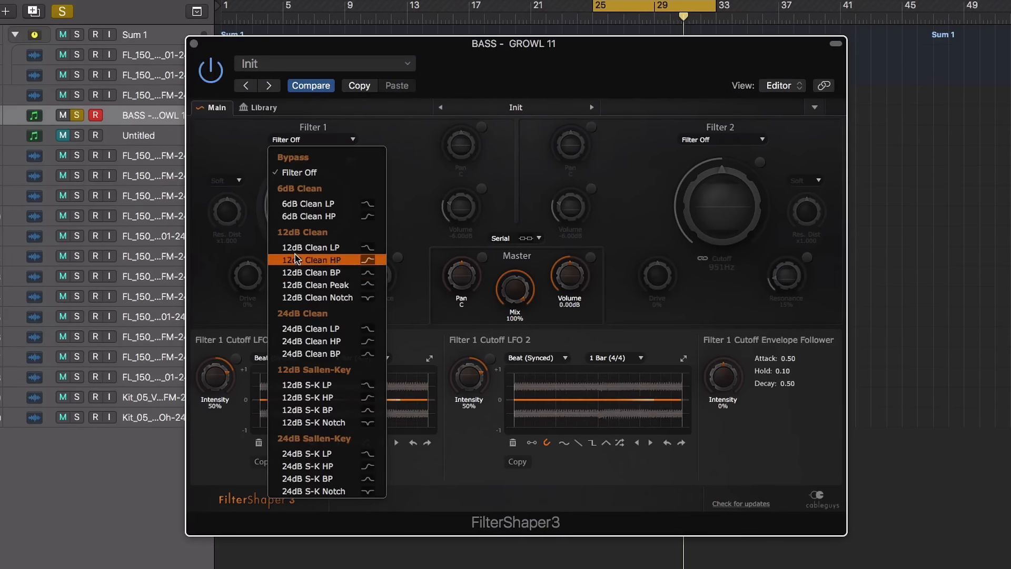
pyautogui.moveTo(309, 246)
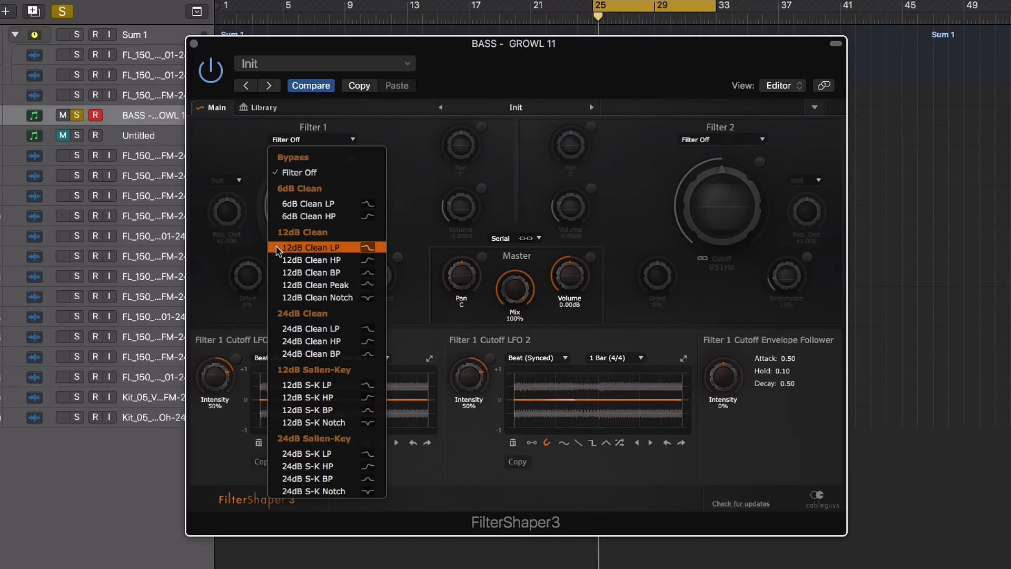
pyautogui.click(312, 247)
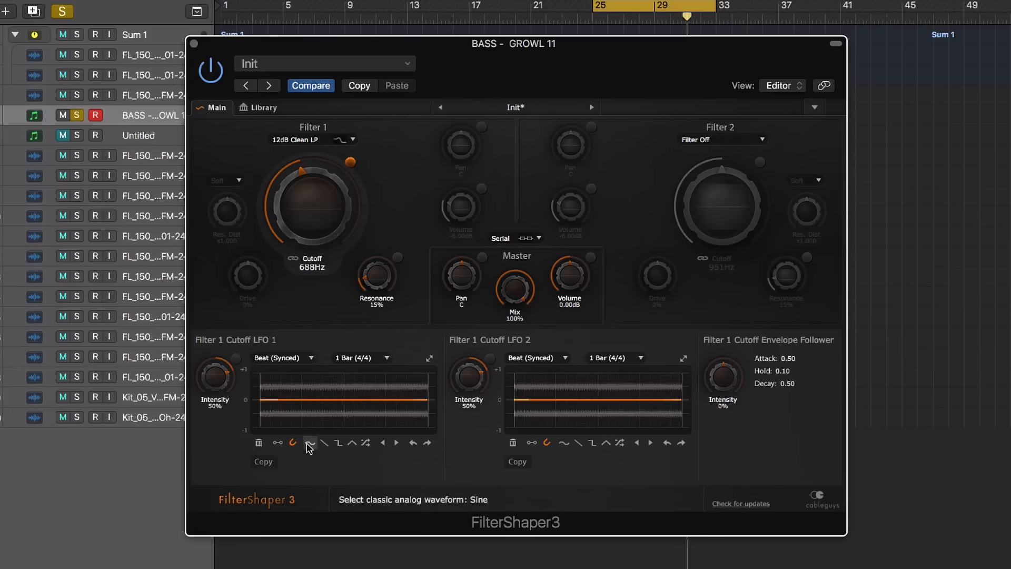
# - Give Filter 1 cutoff LFO 1 a sine shape and pull a point into the curve's lower half
pyautogui.click(309, 443)
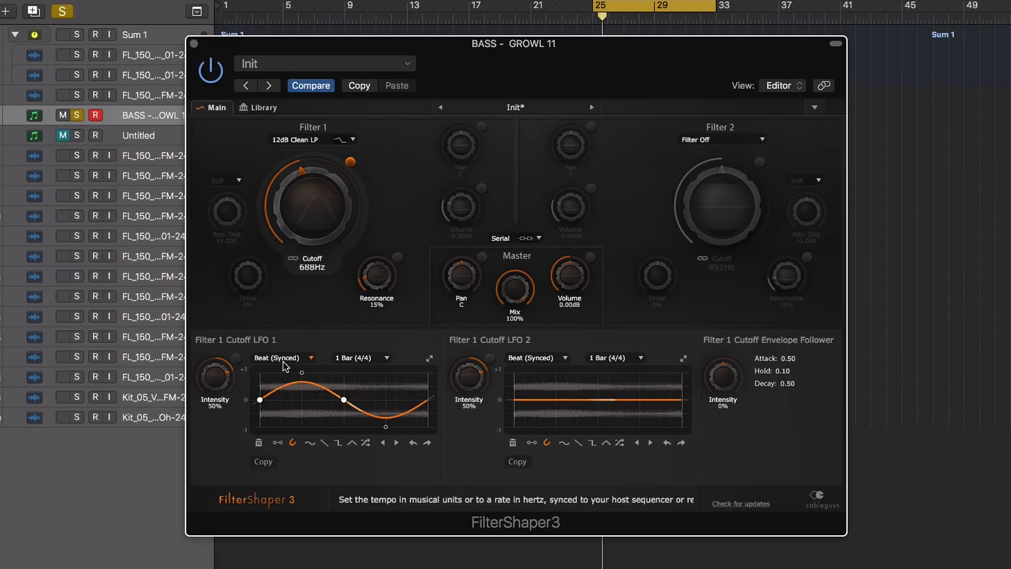
pyautogui.click(361, 358)
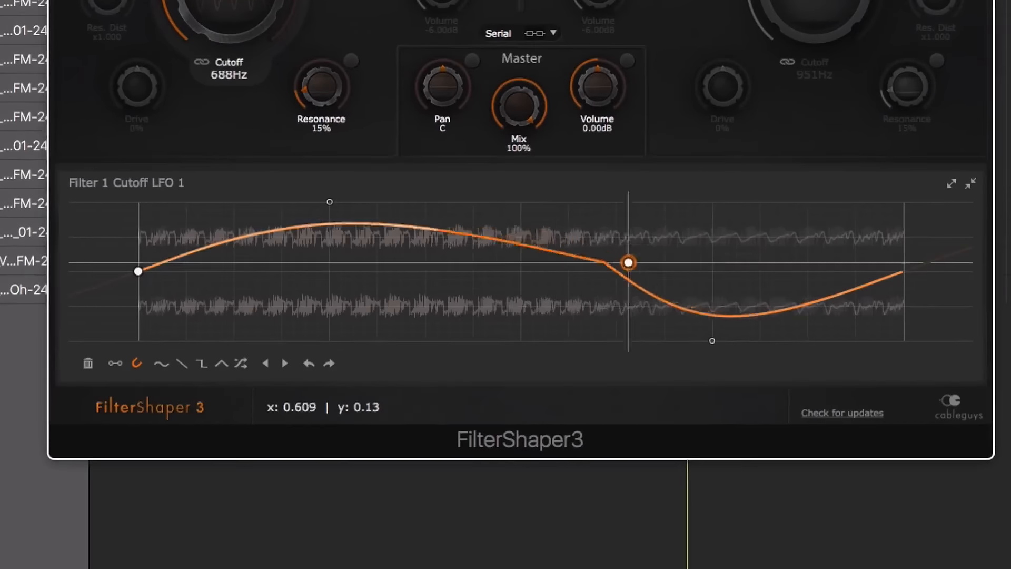
pyautogui.moveTo(630, 262); pyautogui.dragTo(462, 304)
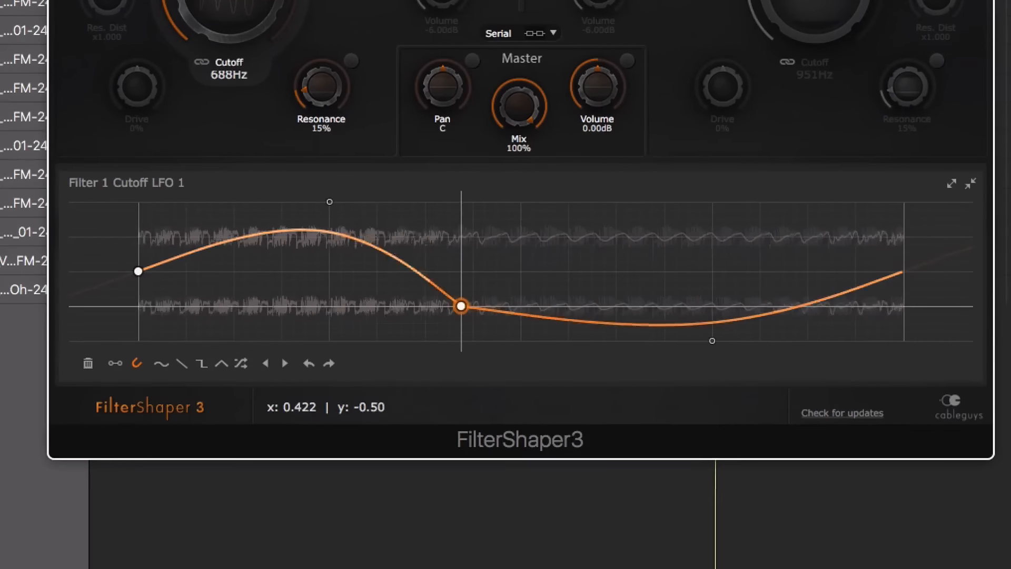
pyautogui.moveTo(460, 306); pyautogui.dragTo(519, 280)
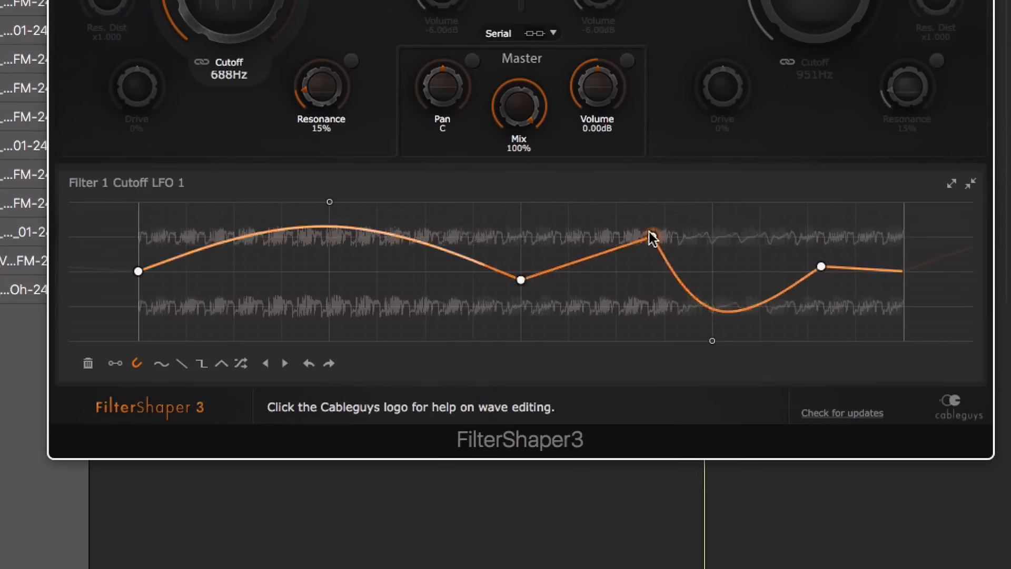
# - Add a peak point to the LFO 1 curve, raise it and nudge it slightly earlier
pyautogui.moveTo(651, 235); pyautogui.dragTo(616, 245)
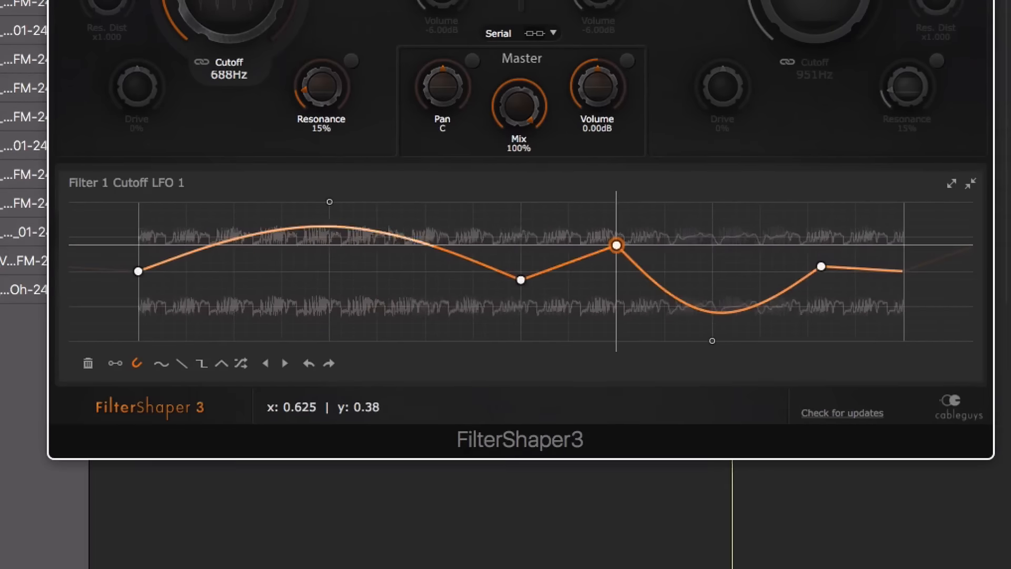
pyautogui.moveTo(617, 245); pyautogui.dragTo(592, 245)
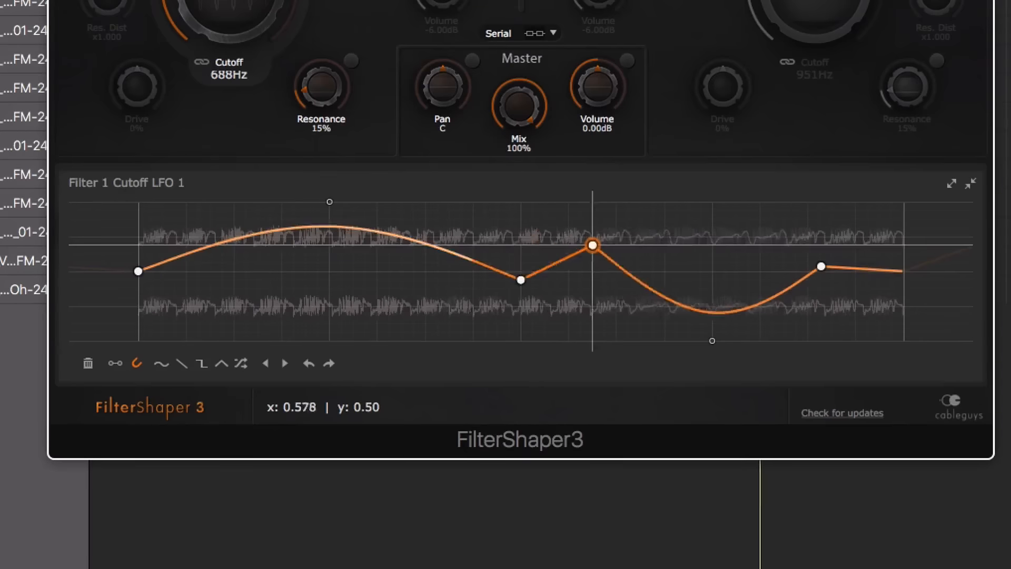
pyautogui.moveTo(591, 245); pyautogui.dragTo(615, 246)
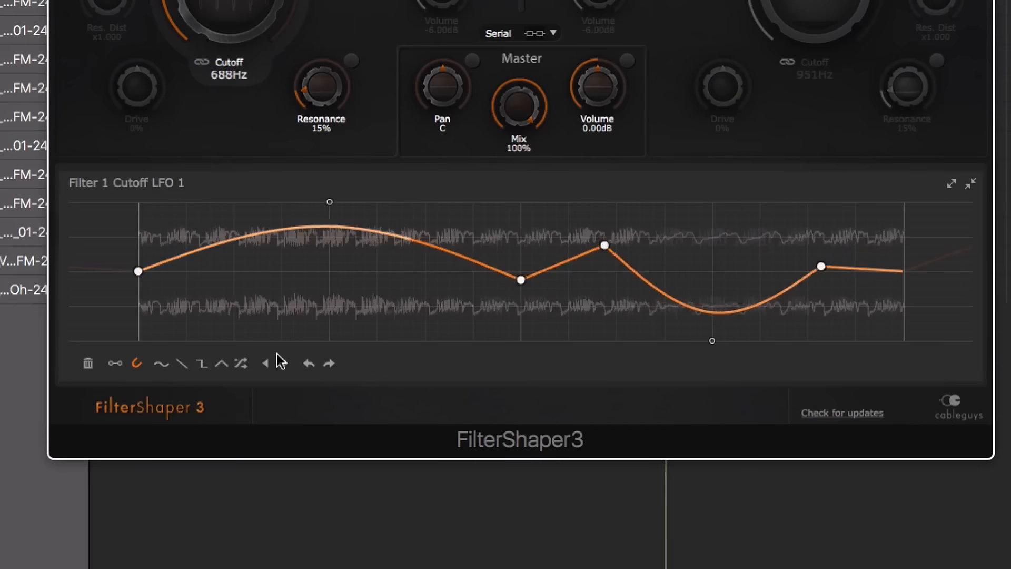
# - Try saw, square, triangle and twice-randomized shapes on LFO 1, then reset it to sine
pyautogui.click(183, 363)
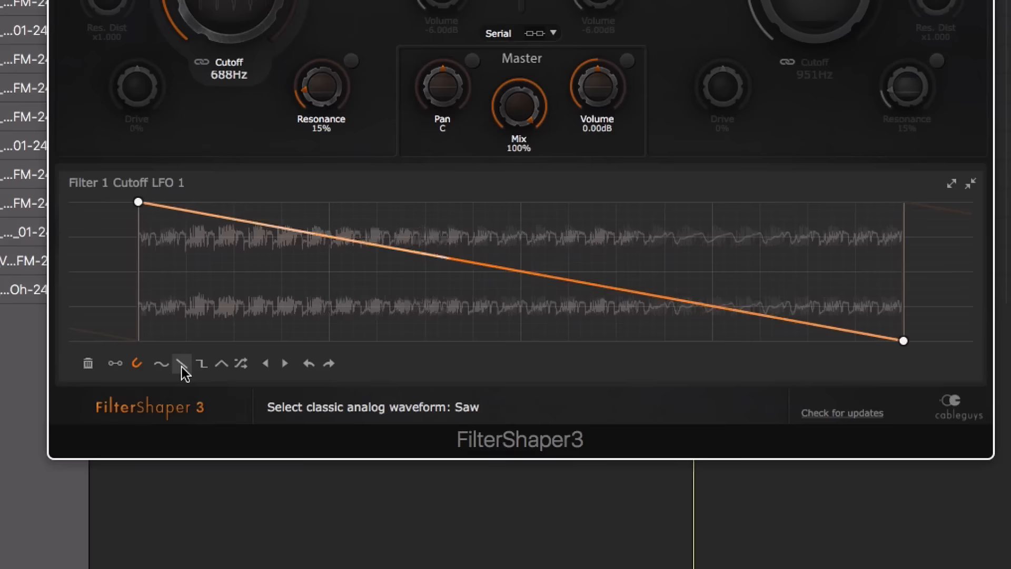
pyautogui.click(201, 364)
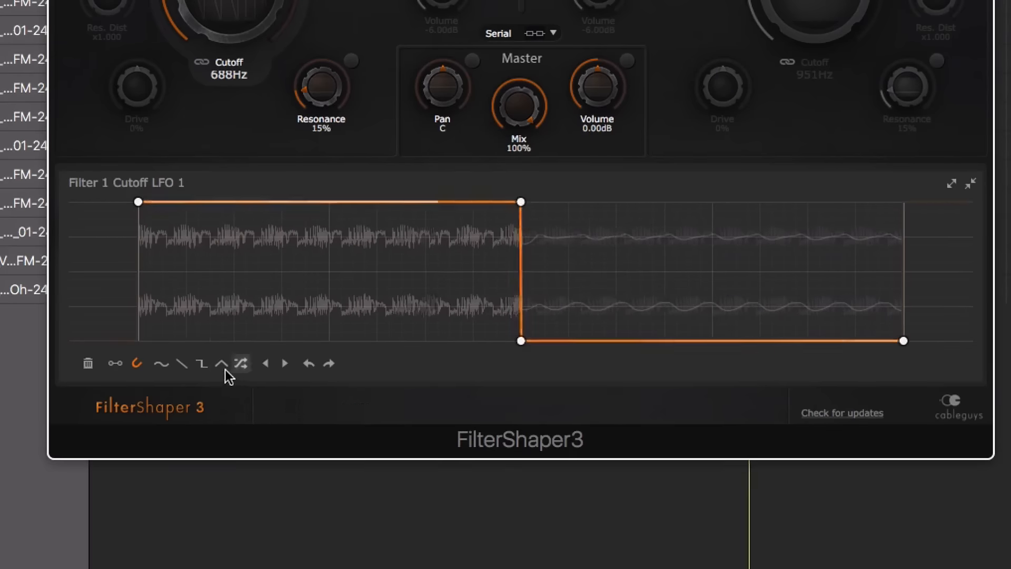
pyautogui.click(243, 363)
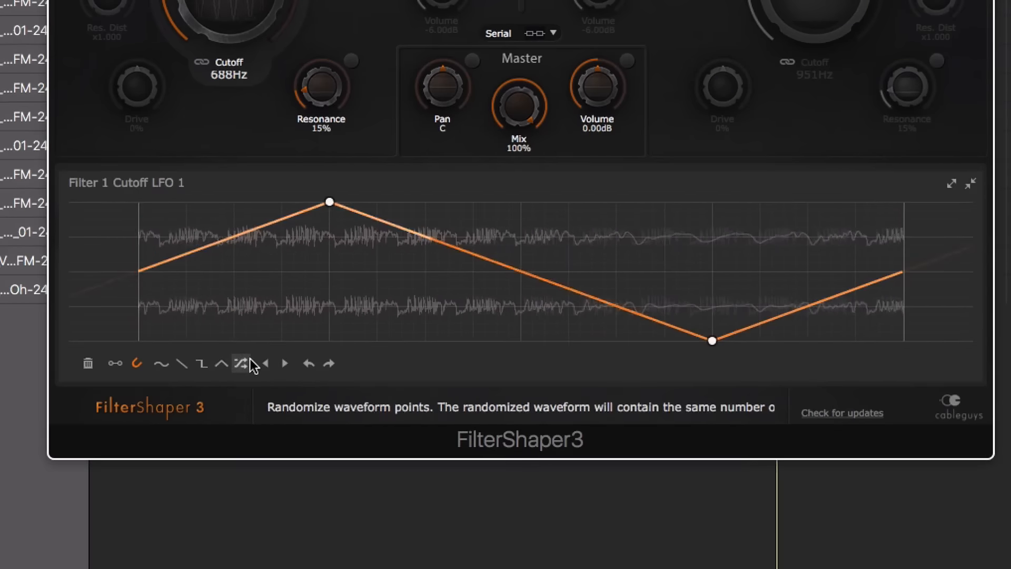
pyautogui.click(243, 363)
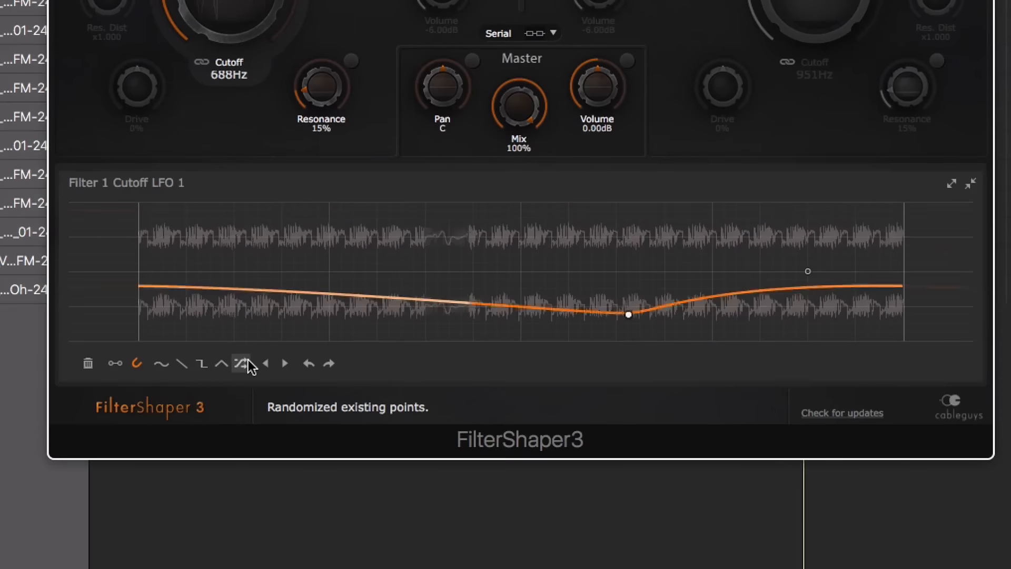
pyautogui.click(242, 364)
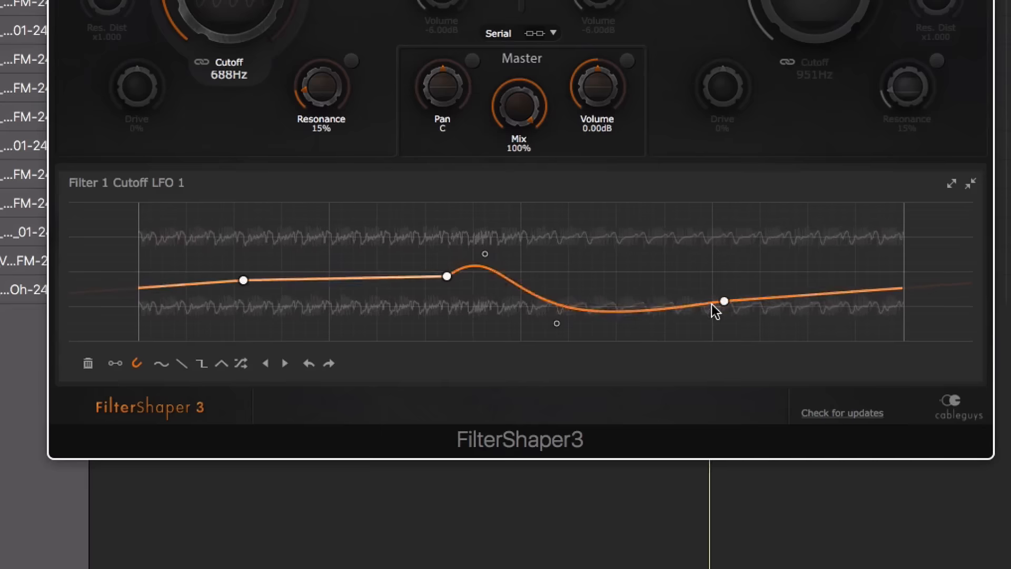
pyautogui.moveTo(724, 300); pyautogui.dragTo(711, 246)
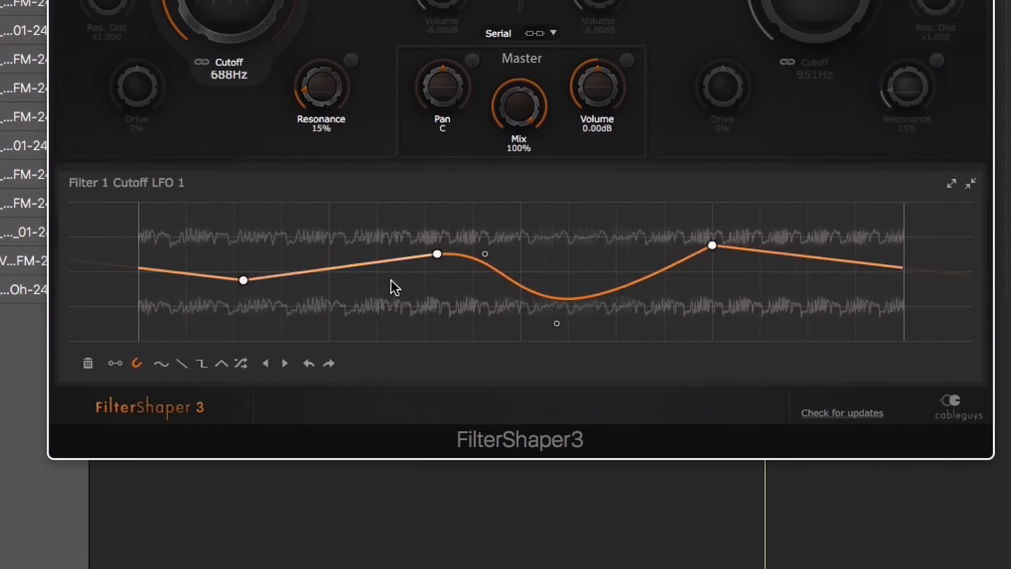
pyautogui.moveTo(116, 363)
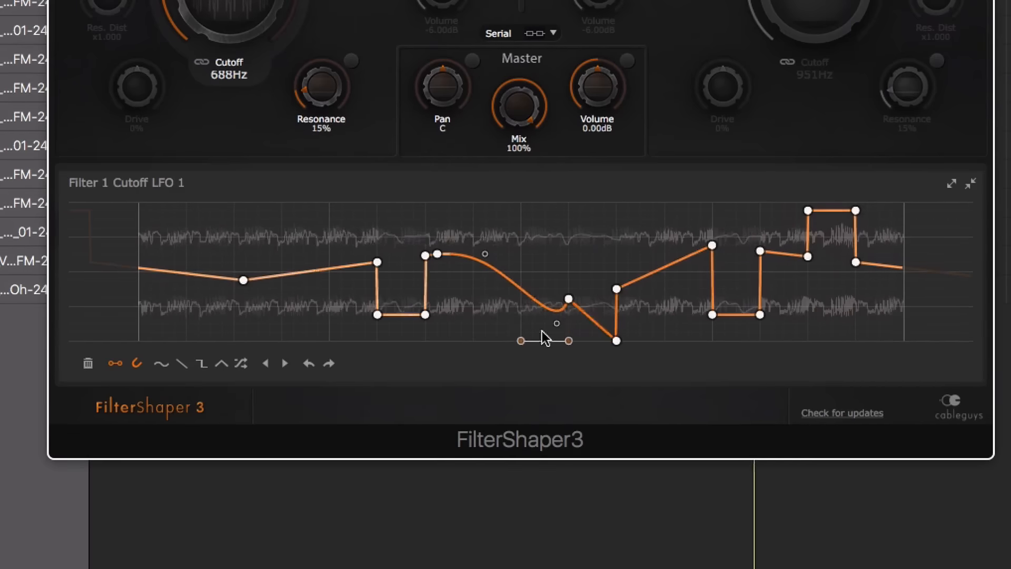
pyautogui.click(160, 363)
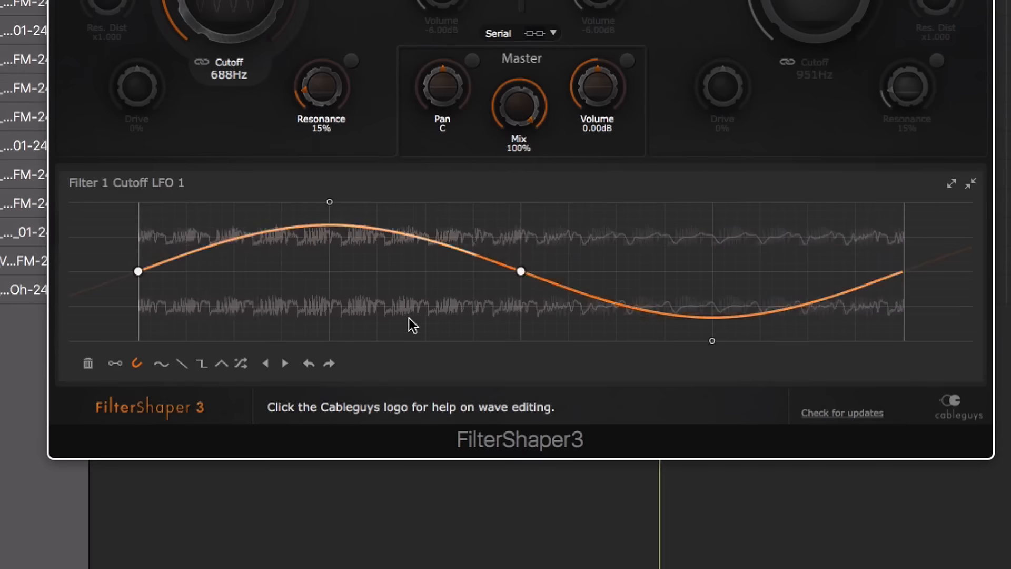
# - Add points to the sine LFO 1, flip it vertically and adjust a point on the flipped curve
pyautogui.moveTo(712, 342); pyautogui.dragTo(655, 308)
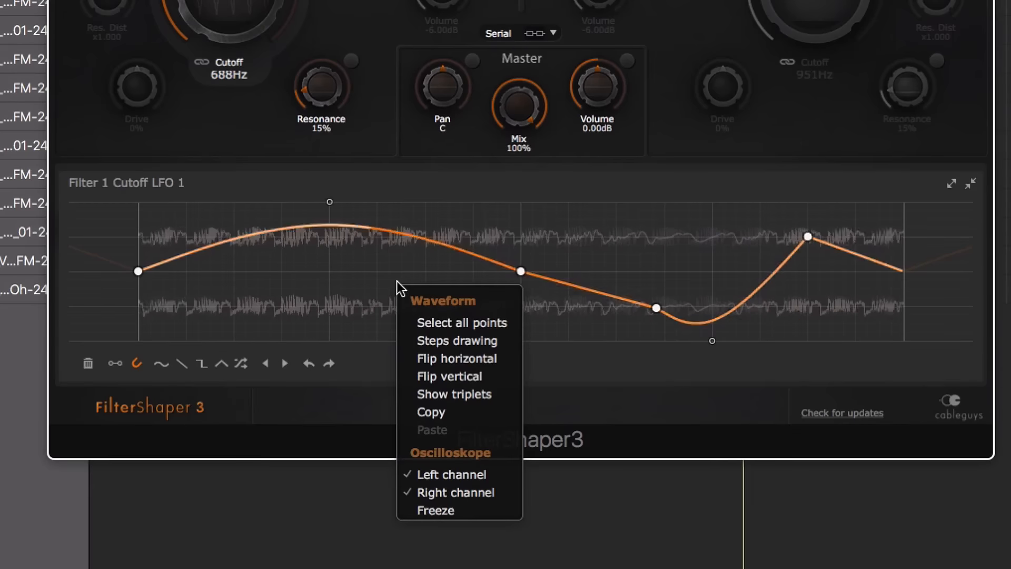
pyautogui.moveTo(450, 376)
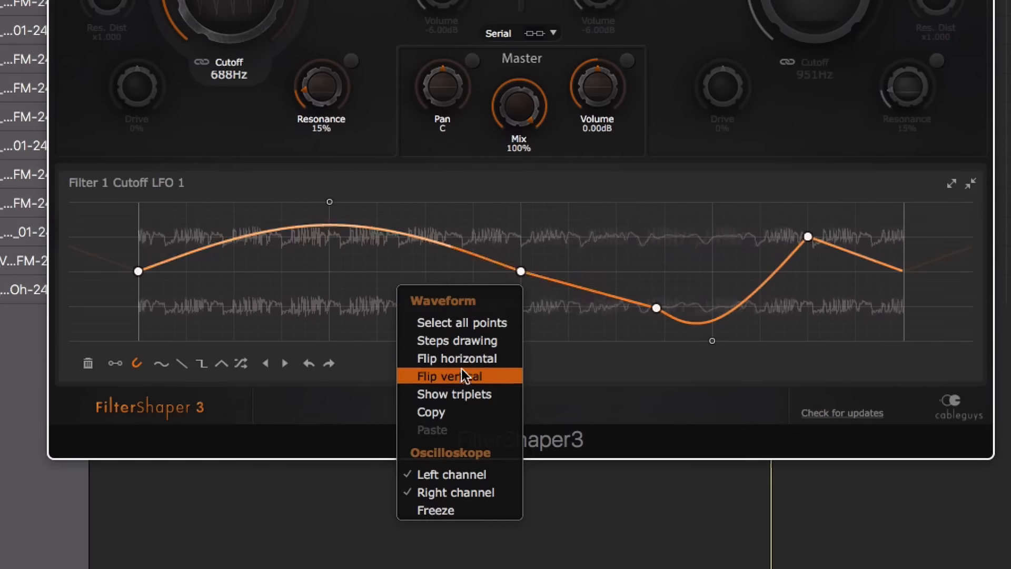
pyautogui.click(448, 376)
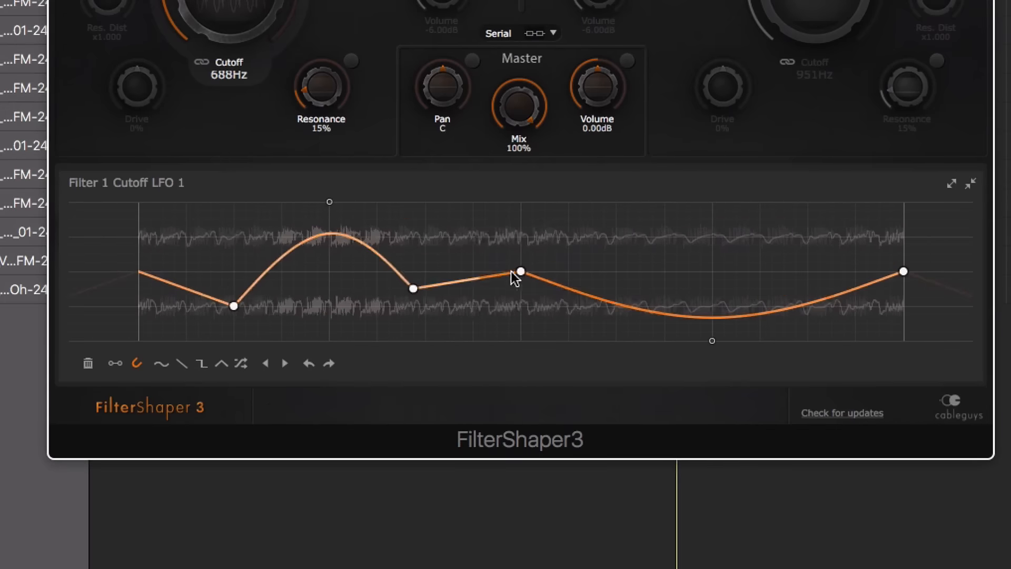
pyautogui.moveTo(522, 270); pyautogui.dragTo(614, 254)
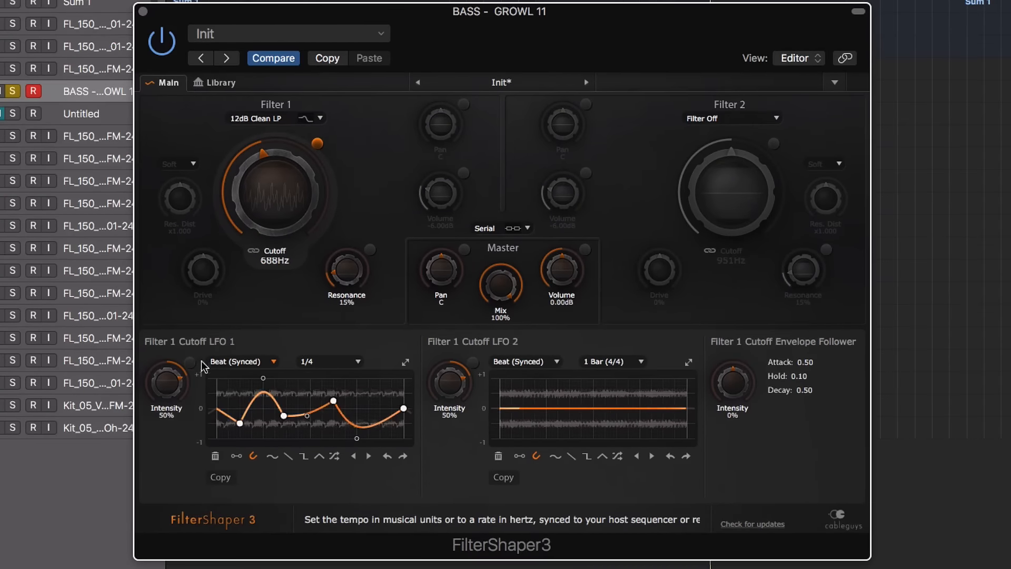
# - Set LFO 1 to Hertz (Retrig.) timing and slow its speed to about 0.42 Hz
pyautogui.click(244, 362)
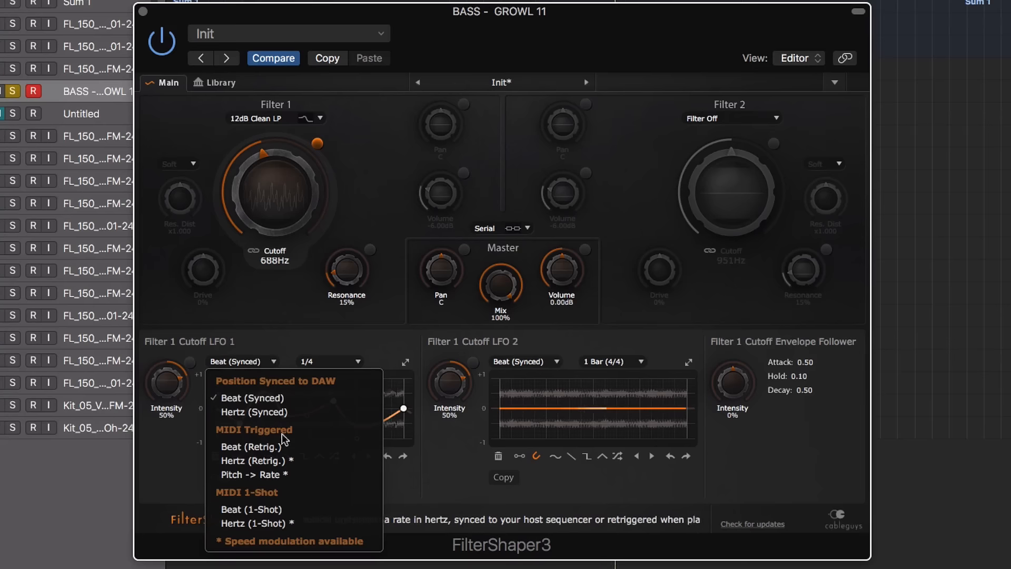
pyautogui.click(252, 460)
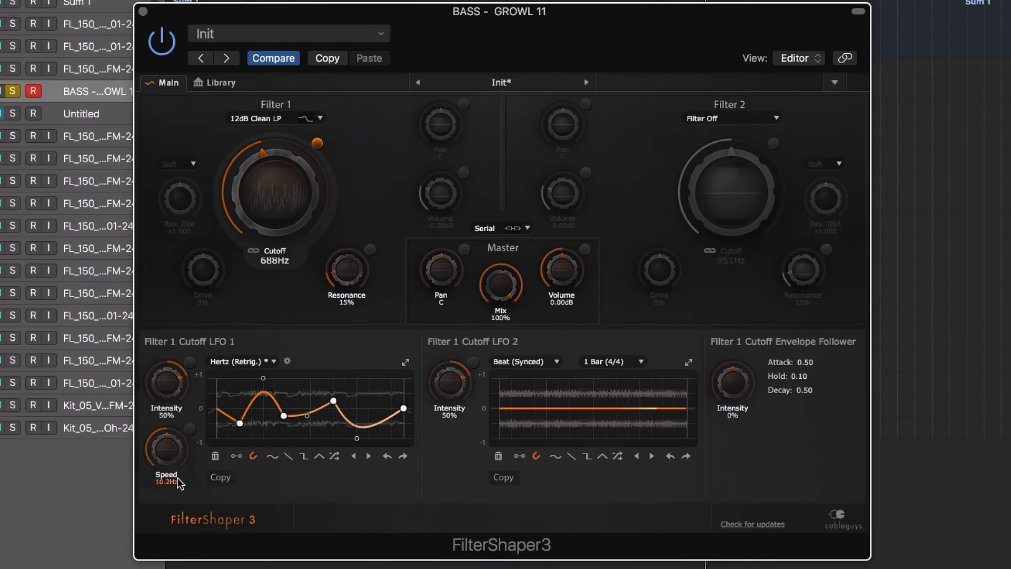
pyautogui.moveTo(167, 448); pyautogui.dragTo(167, 465)
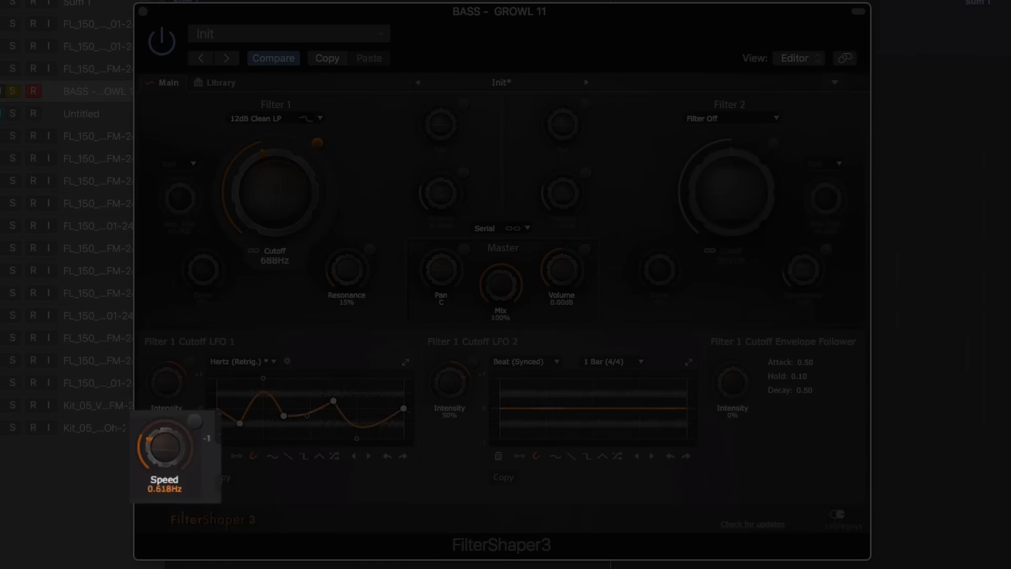
pyautogui.moveTo(164, 442); pyautogui.dragTo(164, 413)
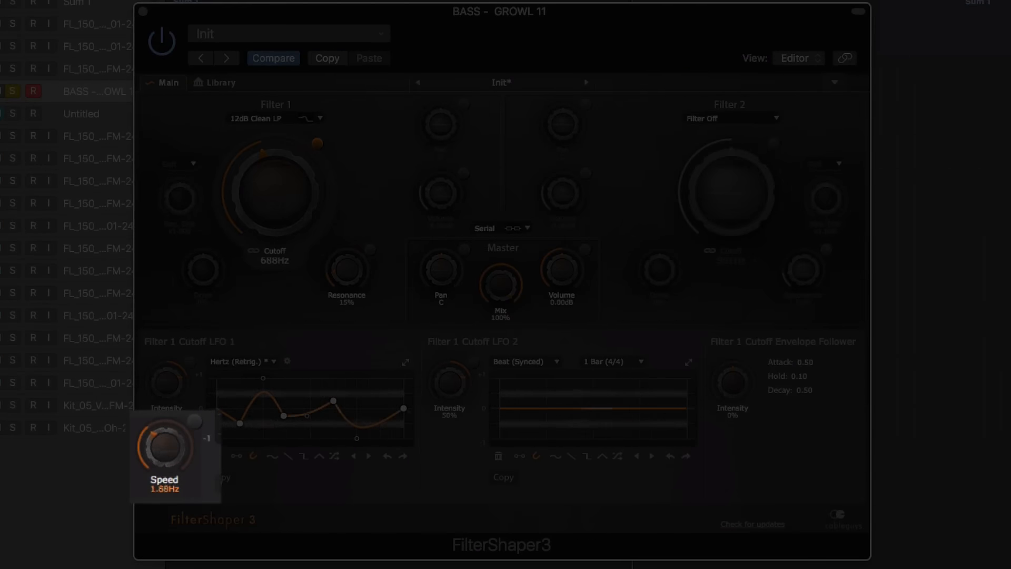
pyautogui.moveTo(167, 449); pyautogui.dragTo(171, 465)
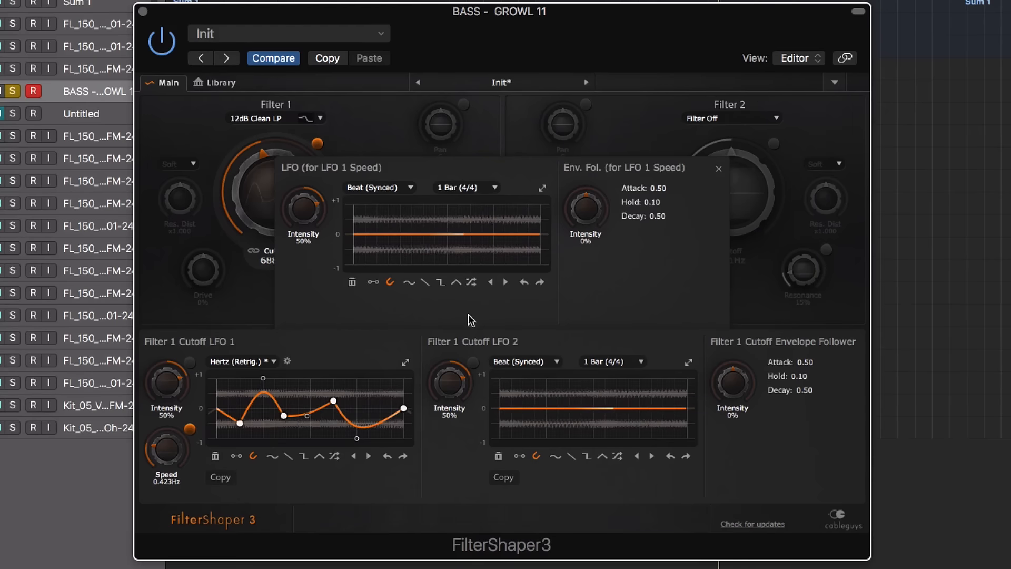
# - Give the LFO 1 speed modulator a saw ramp with a 1/4 loop length
pyautogui.click(424, 282)
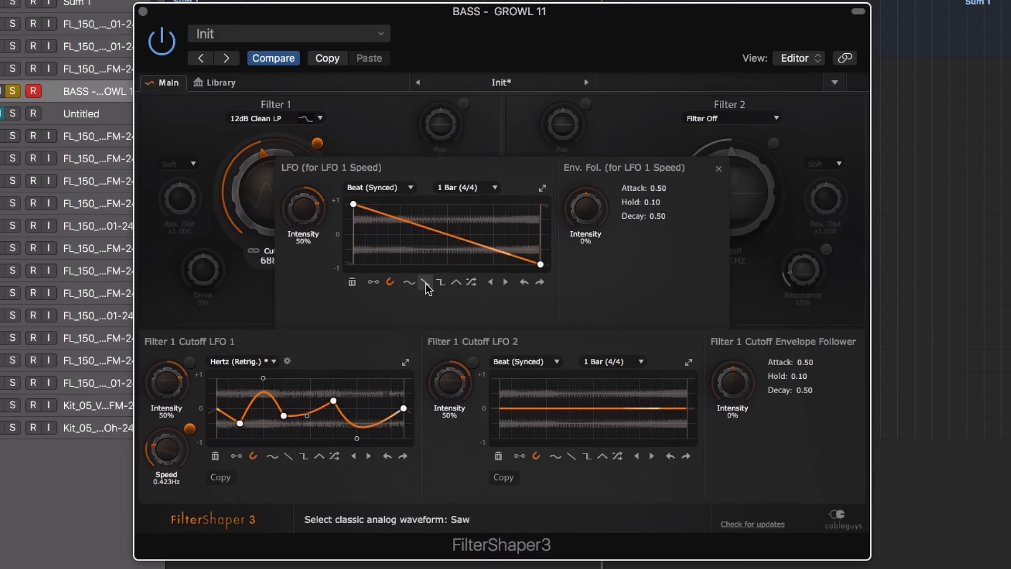
pyautogui.click(464, 187)
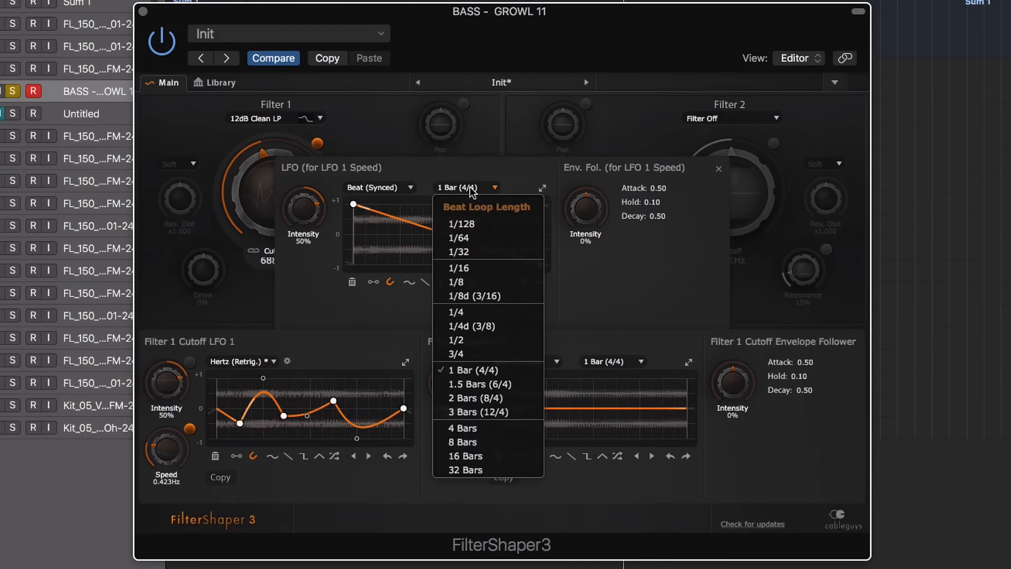
pyautogui.click(455, 312)
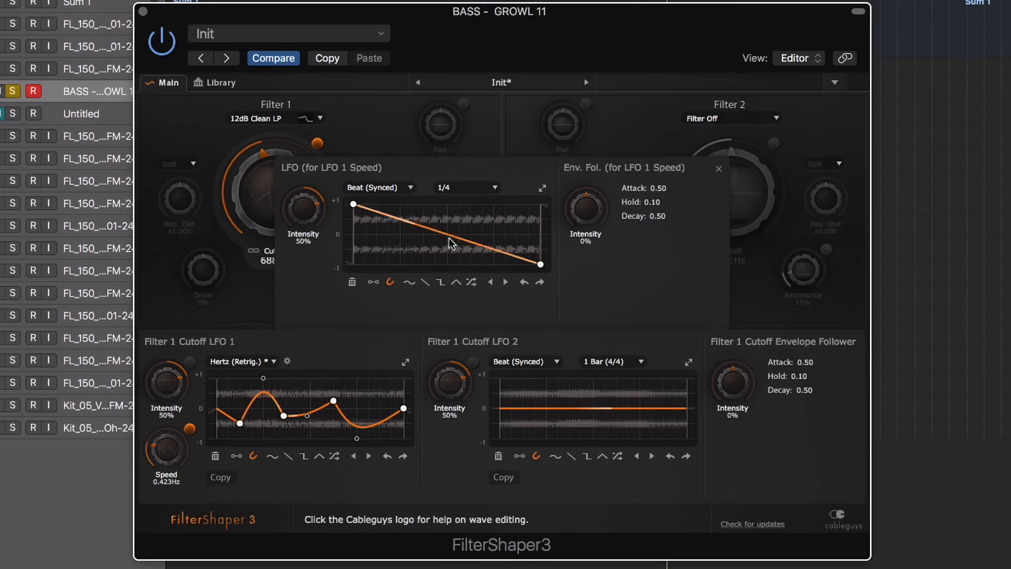
pyautogui.rightClick(449, 242)
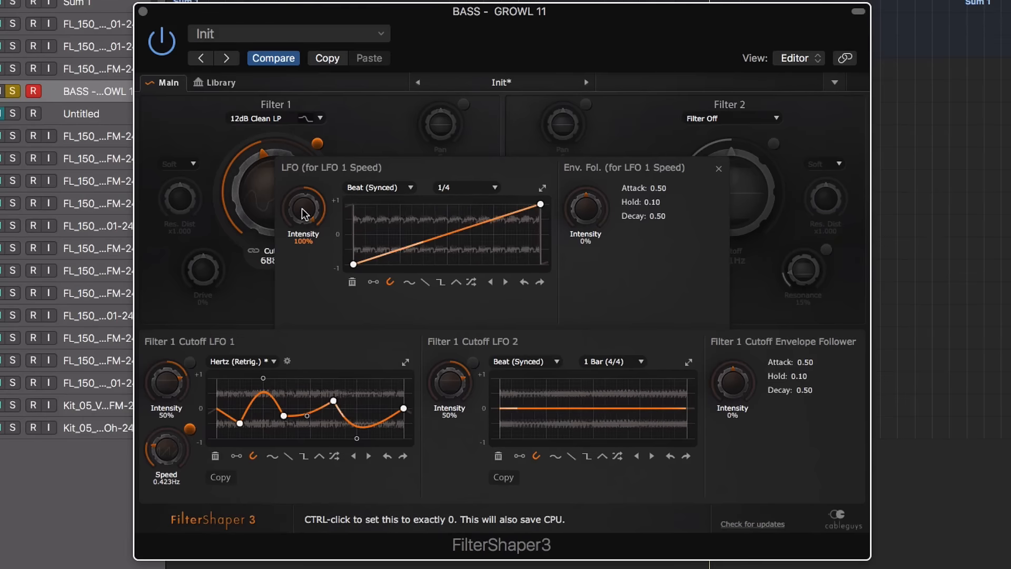
# - Change the speed modulator's loop length to 1/2 and close its panel
pyautogui.click(465, 188)
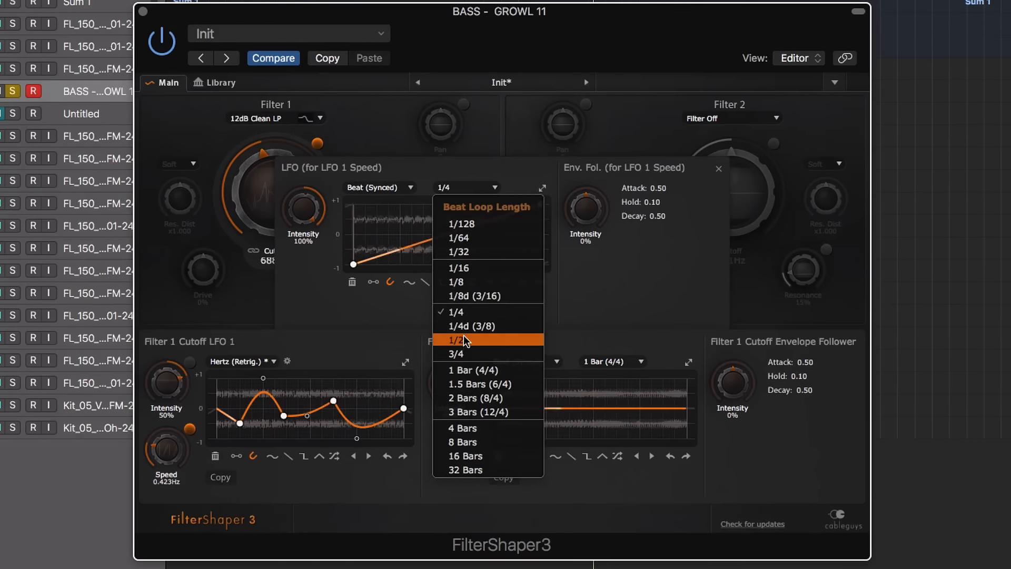
pyautogui.click(475, 339)
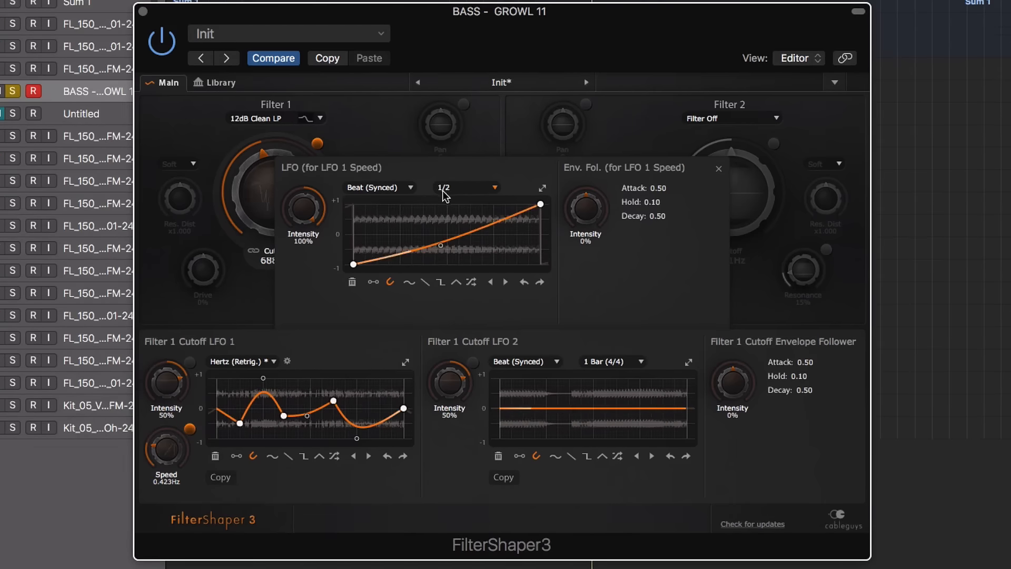
pyautogui.click(468, 188)
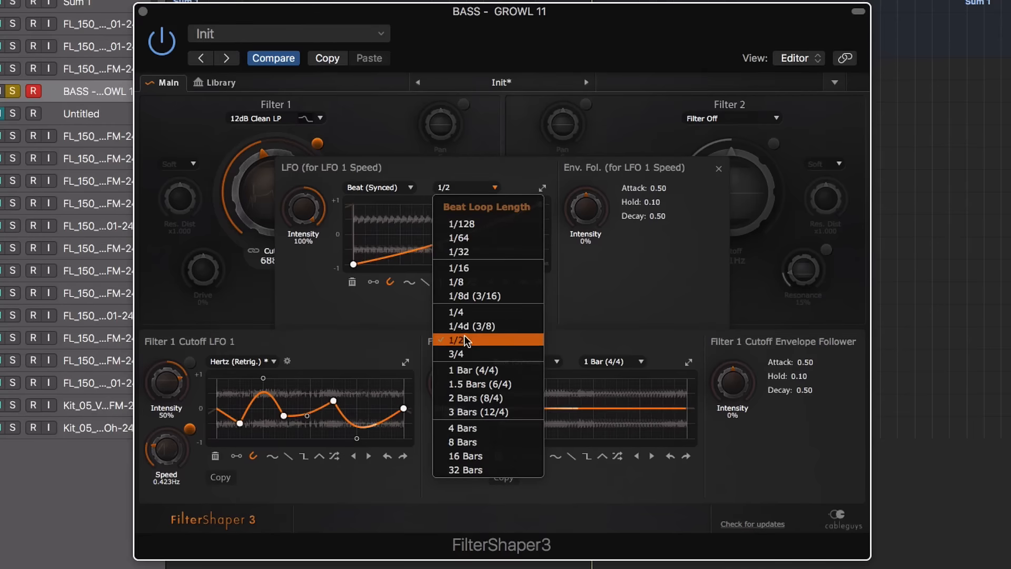
pyautogui.click(459, 340)
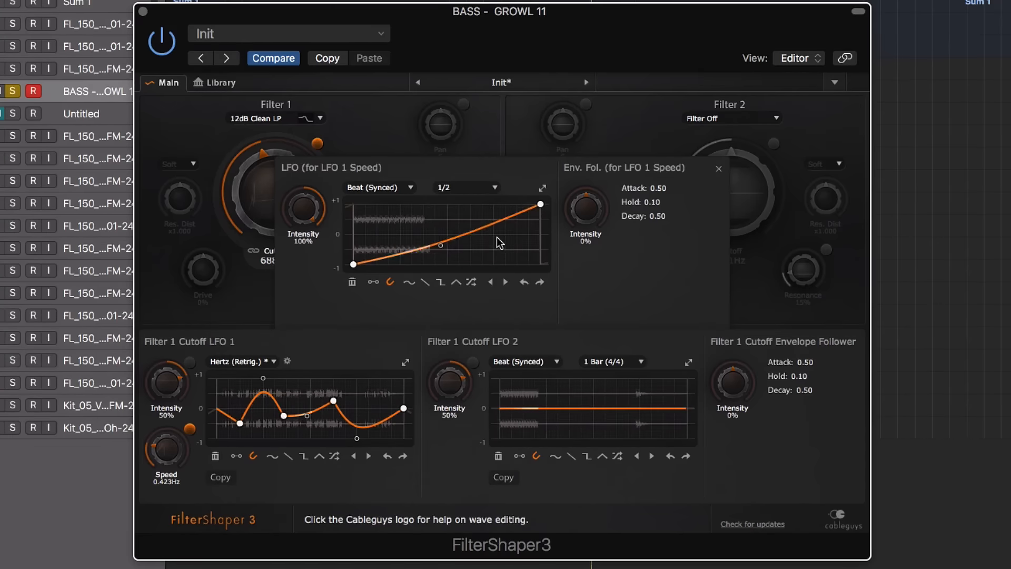
pyautogui.click(717, 168)
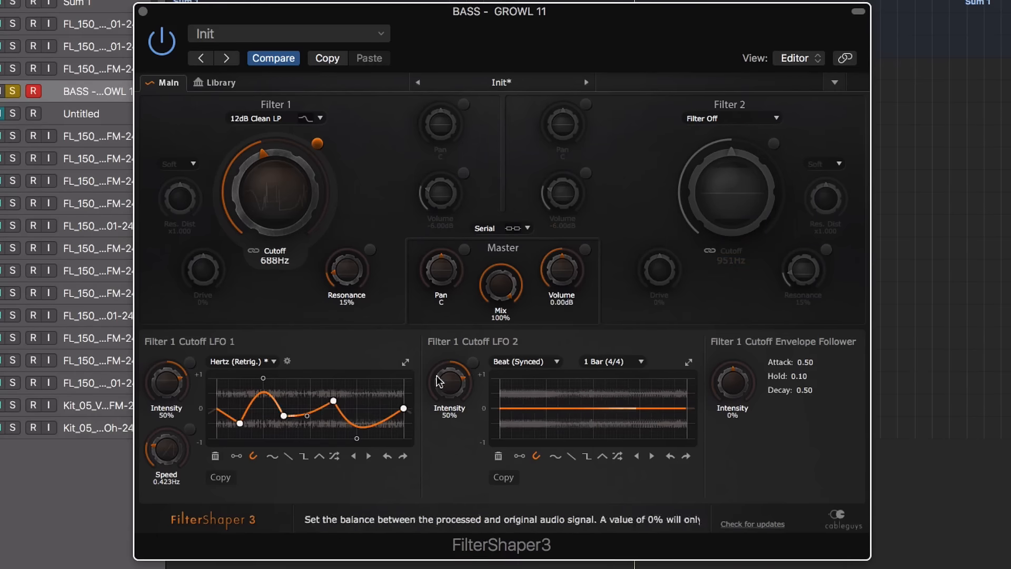
# - Make Filter 2 a 24dB Clean high-pass and raise its cutoff to around 260 Hz
pyautogui.click(732, 118)
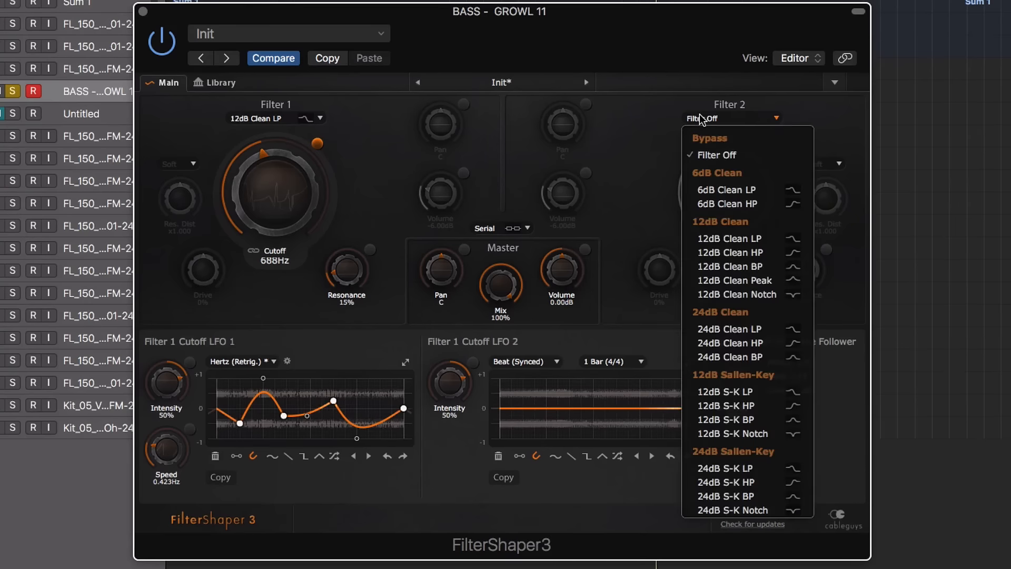
pyautogui.moveTo(741, 349)
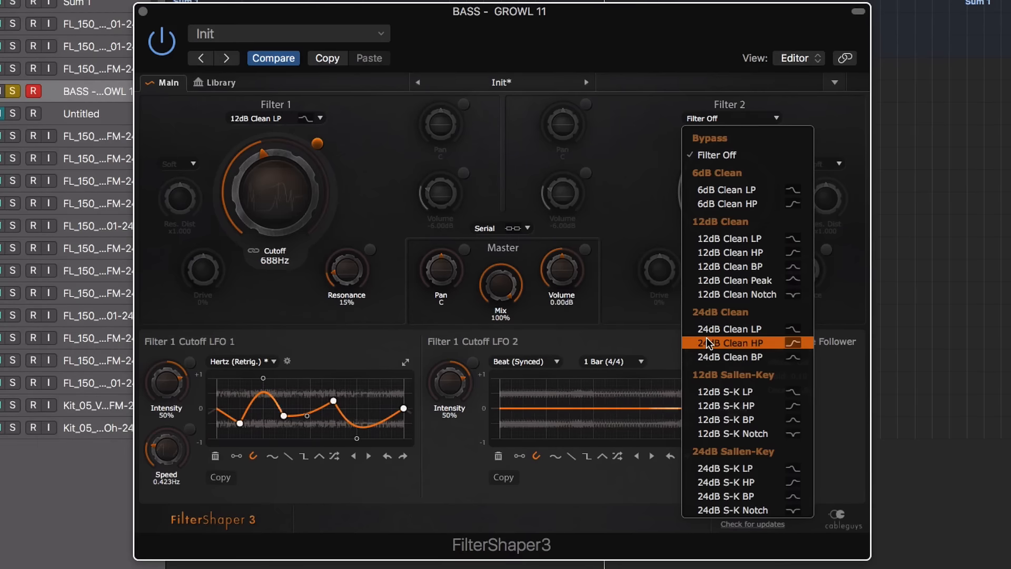
pyautogui.click(730, 342)
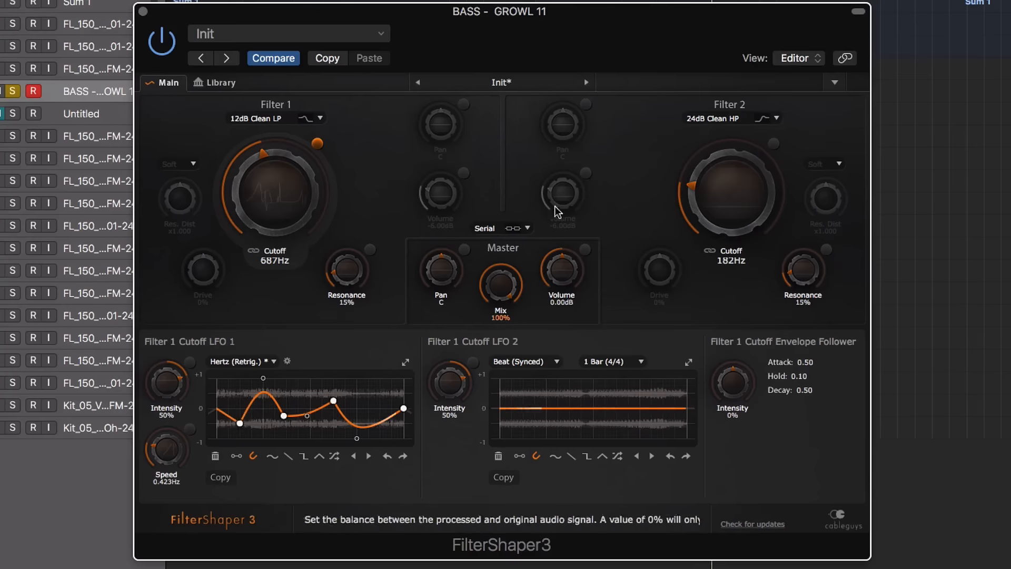
pyautogui.moveTo(729, 187); pyautogui.dragTo(744, 171)
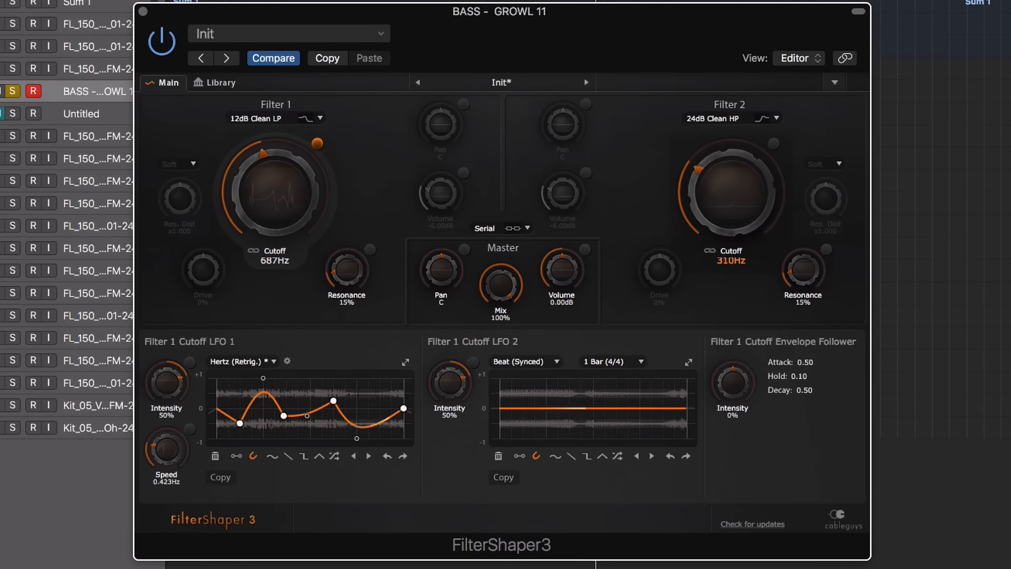
pyautogui.moveTo(728, 190); pyautogui.dragTo(761, 168)
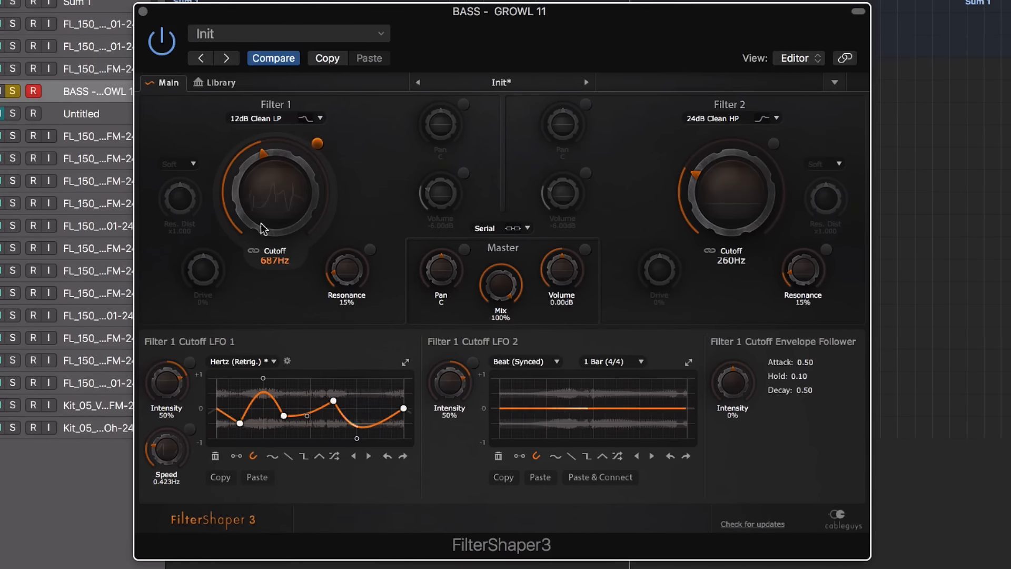
pyautogui.moveTo(271, 194)
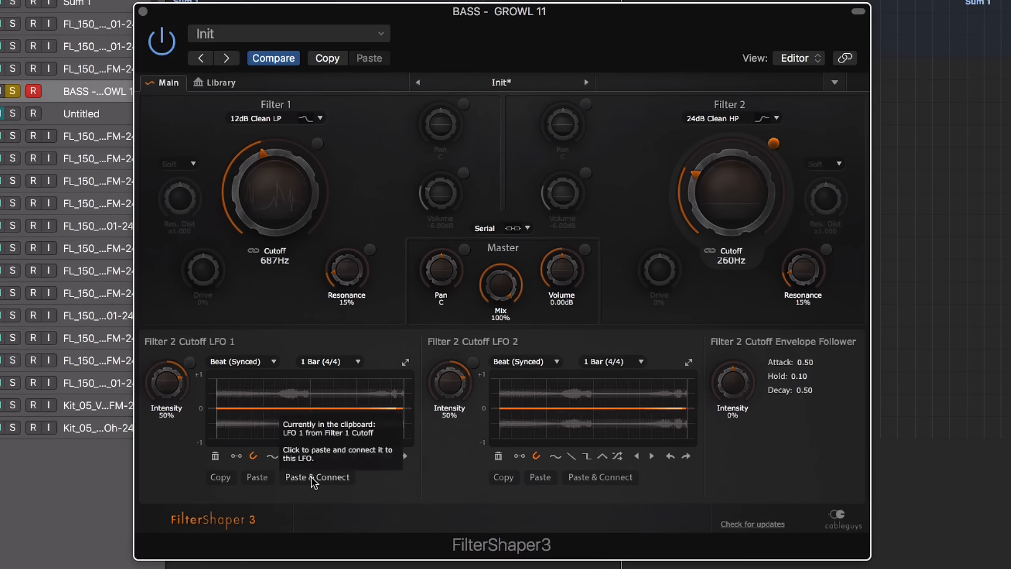
# - Paste & Connect Filter 1's cutoff LFO 1 onto Filter 2's cutoff and reshape a curve point
pyautogui.click(317, 477)
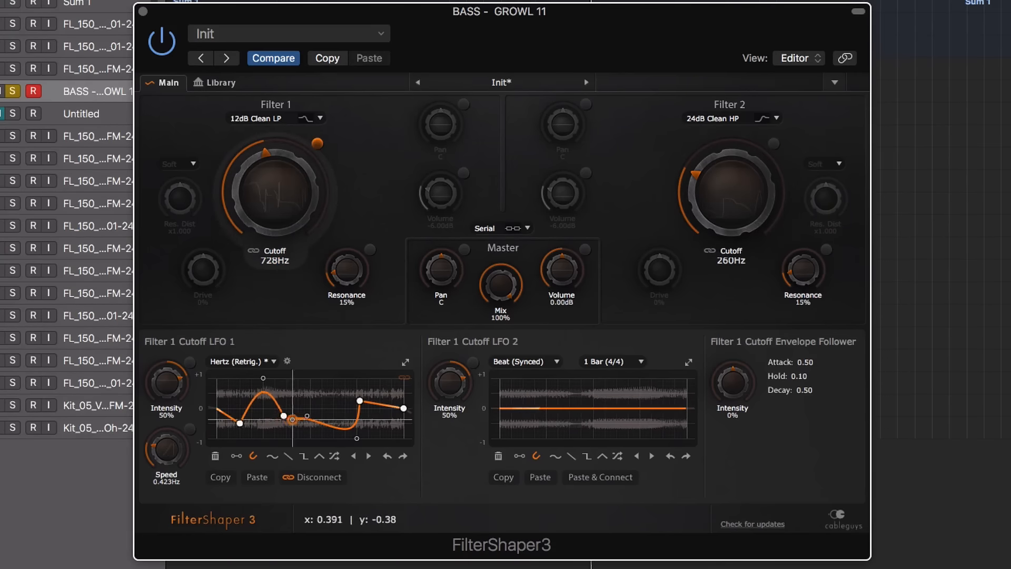
pyautogui.moveTo(290, 418); pyautogui.dragTo(315, 385)
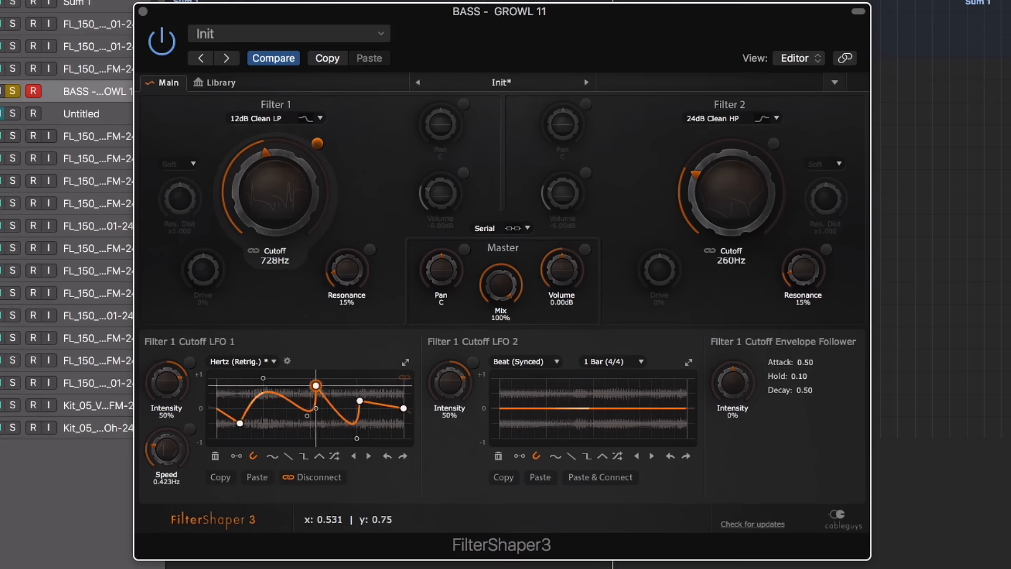
pyautogui.click(774, 147)
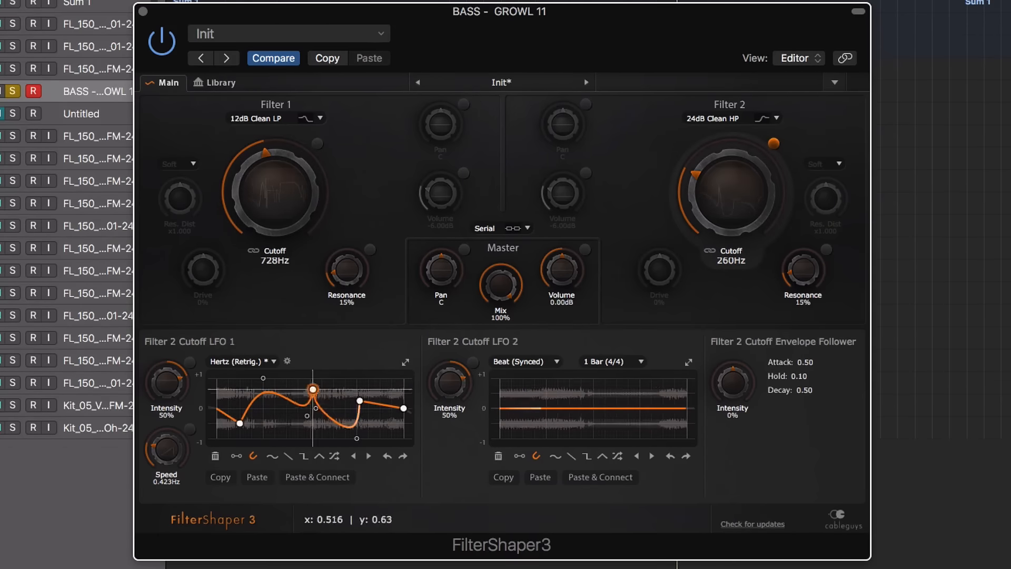
# - Reshape the shared LFO 1, then bend Filter 2's LFO 2 into a wave at 77% intensity
pyautogui.moveTo(314, 388); pyautogui.dragTo(283, 412)
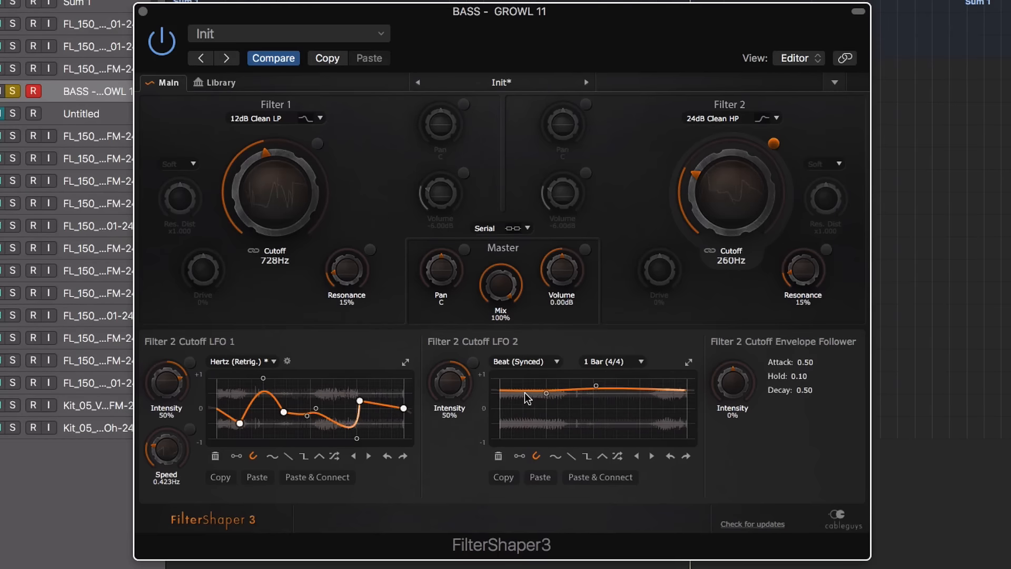
pyautogui.moveTo(545, 393); pyautogui.dragTo(519, 433)
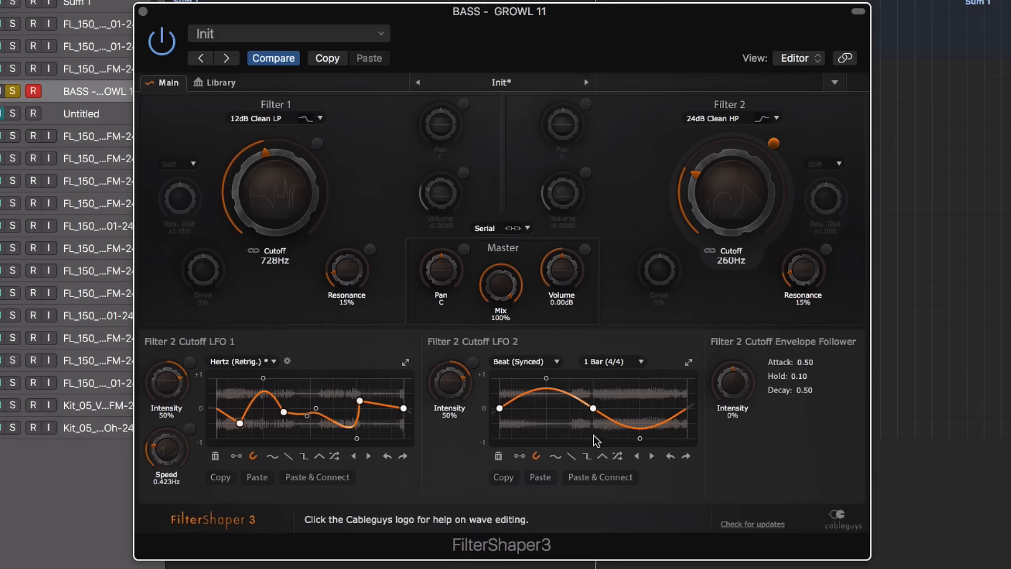
pyautogui.click(611, 361)
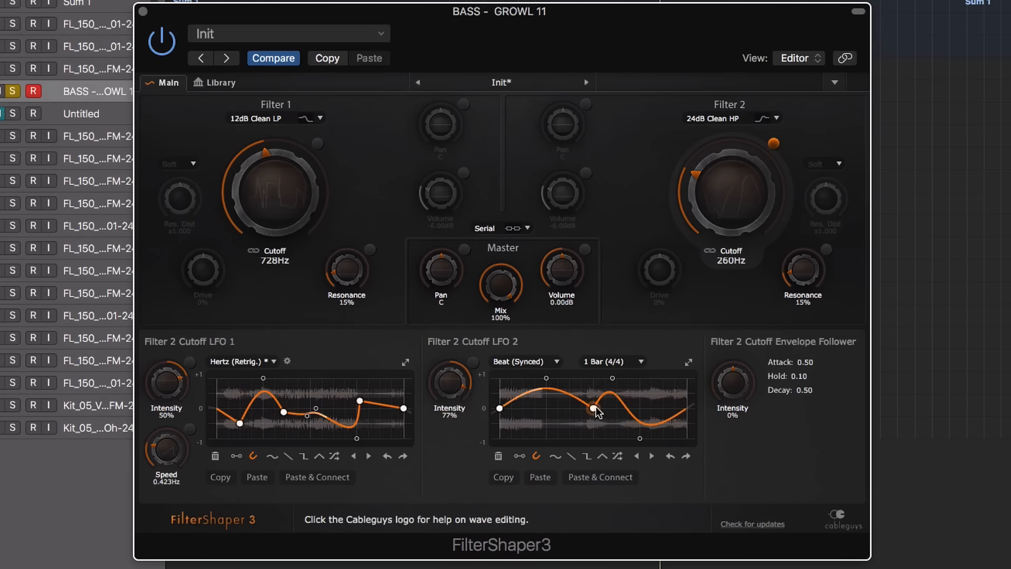
pyautogui.moveTo(590, 408); pyautogui.dragTo(559, 432)
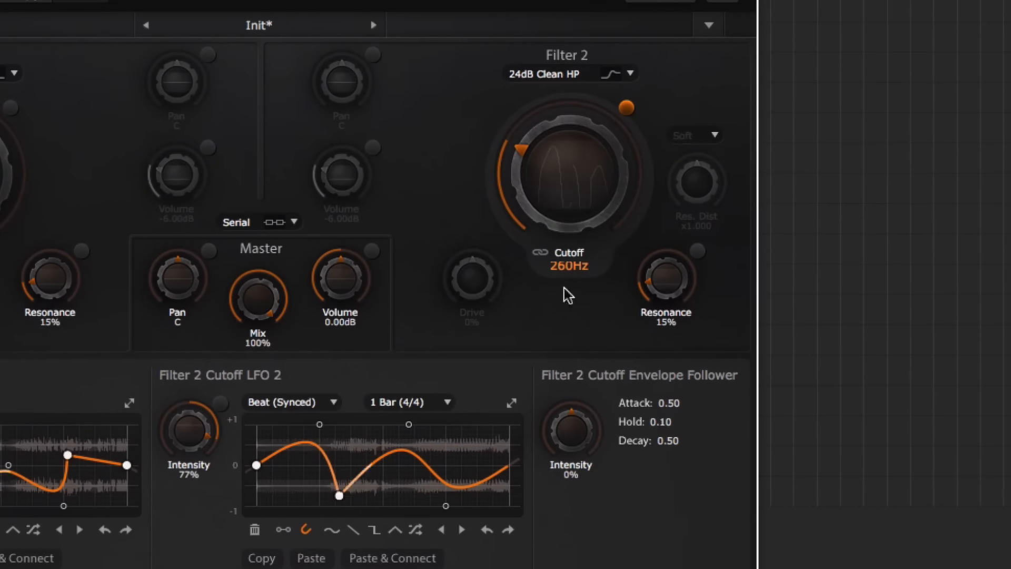
# - Set envelope follower intensity to 100% with attack 1.00, hold 0.50, decay 1.00, and LFO 2 to 32%
pyautogui.moveTo(570, 431); pyautogui.dragTo(570, 387)
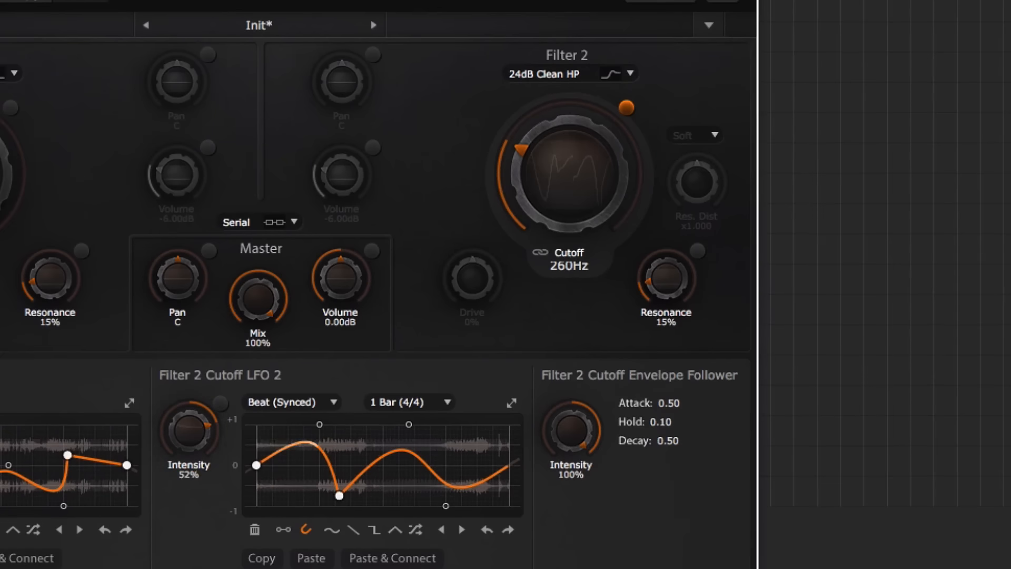
pyautogui.moveTo(190, 427); pyautogui.dragTo(189, 452)
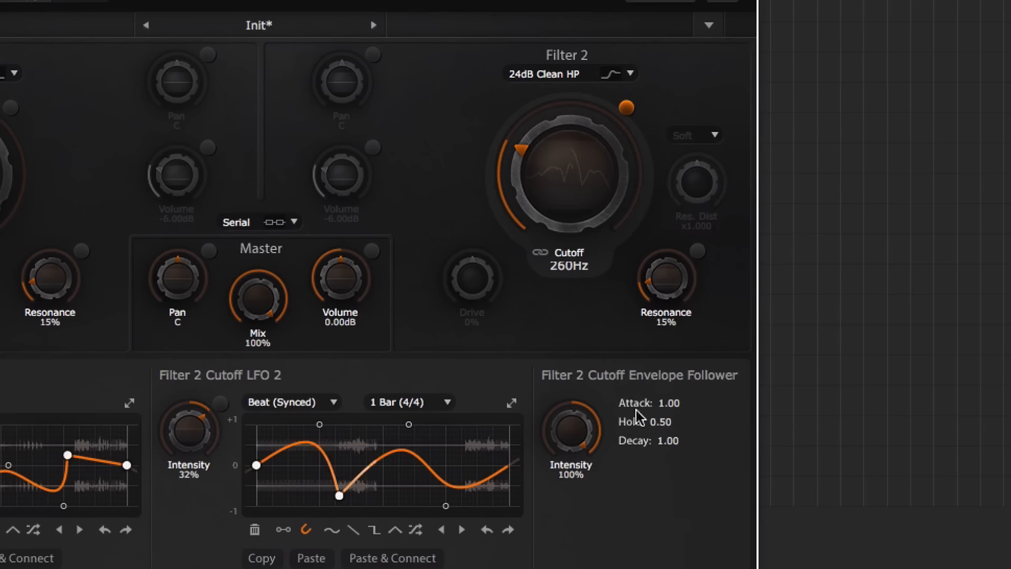
pyautogui.moveTo(671, 403); pyautogui.dragTo(671, 413)
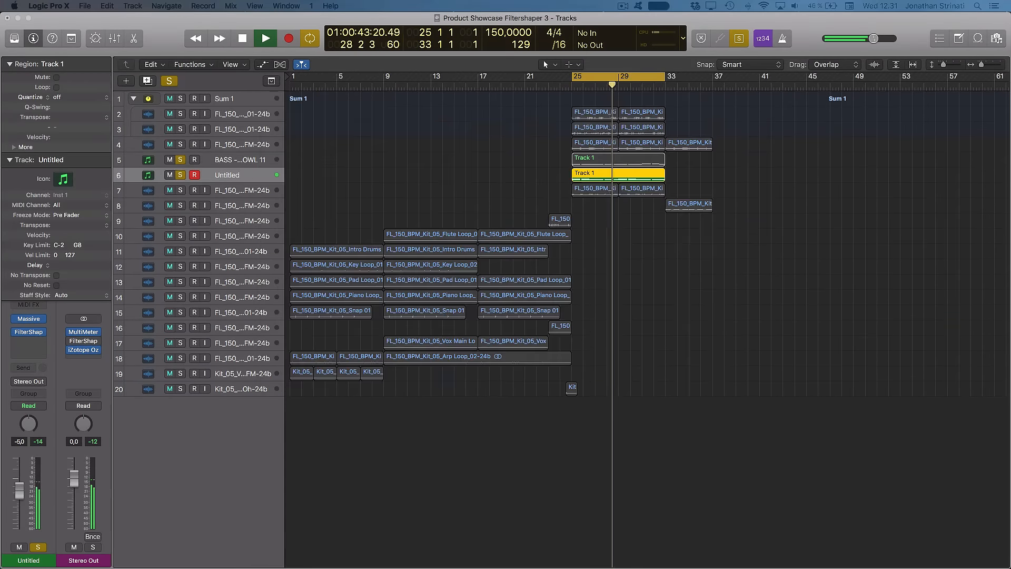
# - Open a fresh FilterShaper 3 instance from the Untitled track's insert slot
pyautogui.click(28, 340)
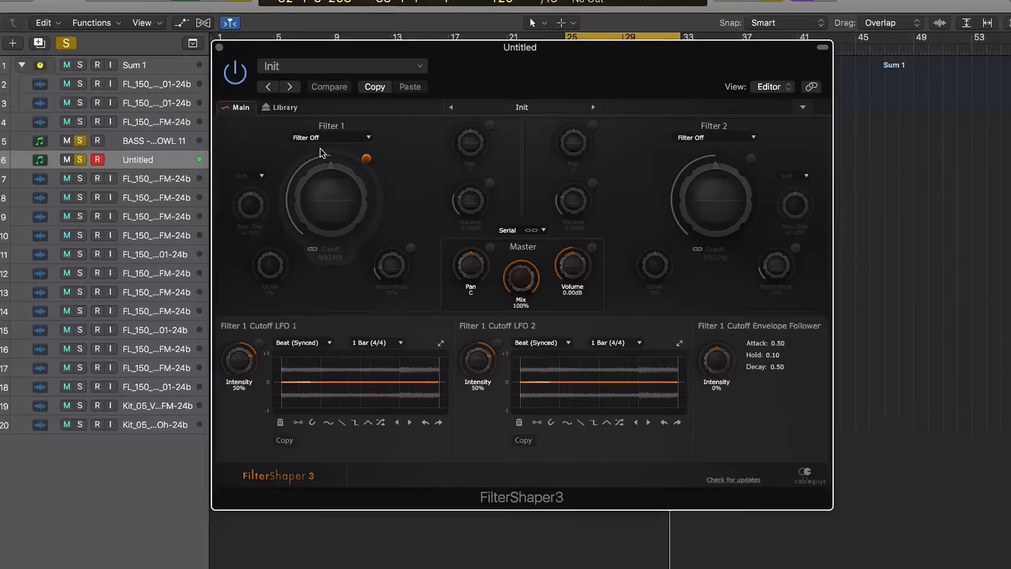
# - Make Filter 1 a 6dB Clean LP and Filter 2 a 6dB Clean HP, routed in Parallel
pyautogui.click(332, 137)
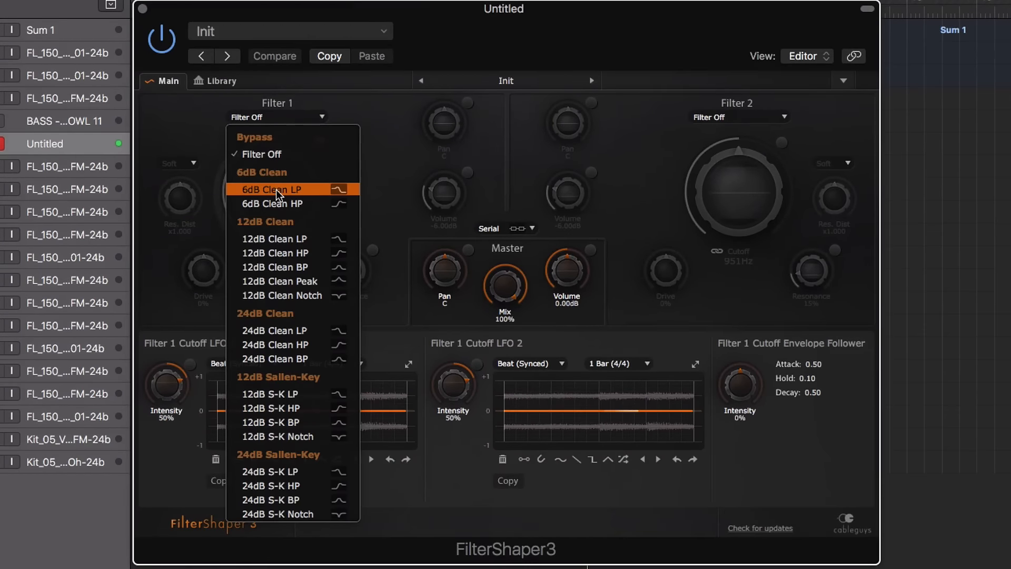
pyautogui.click(271, 188)
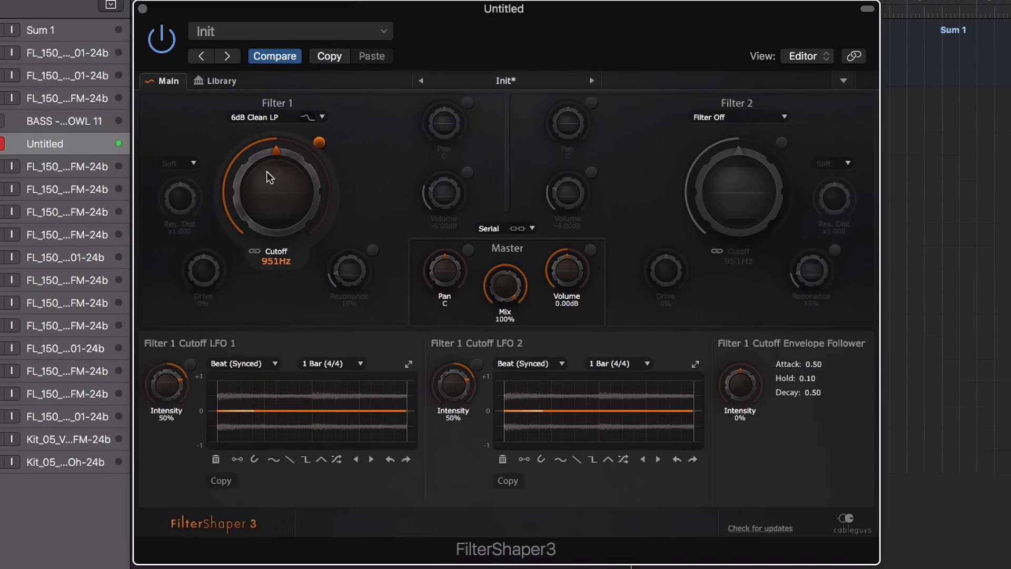
pyautogui.click(740, 117)
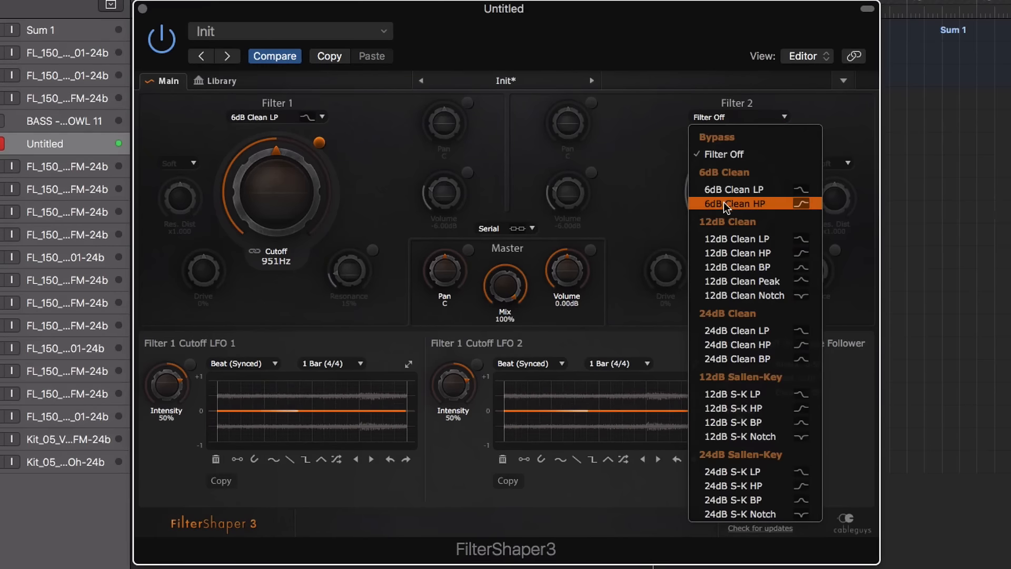
pyautogui.click(733, 203)
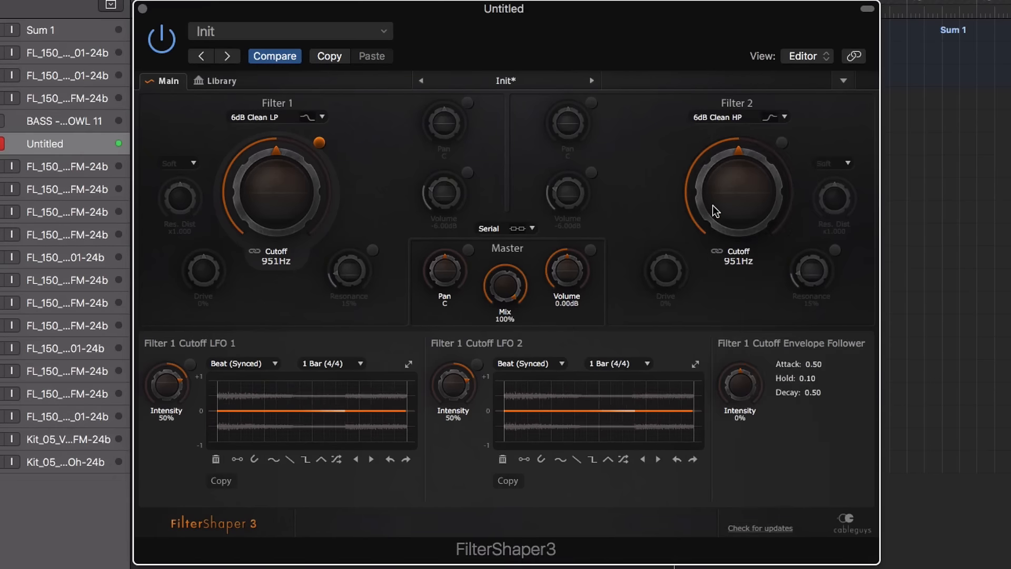
pyautogui.click(489, 229)
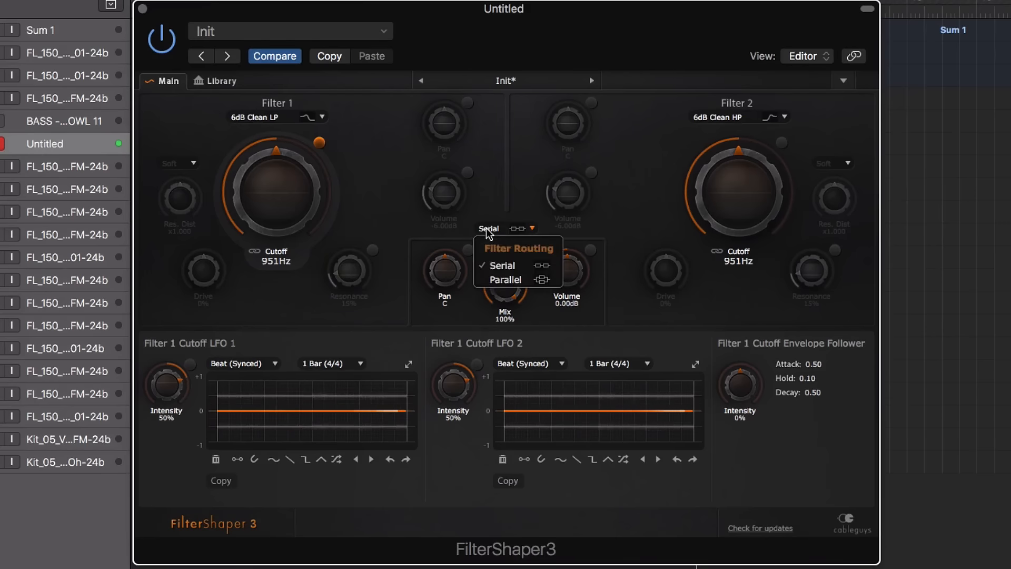
pyautogui.click(507, 279)
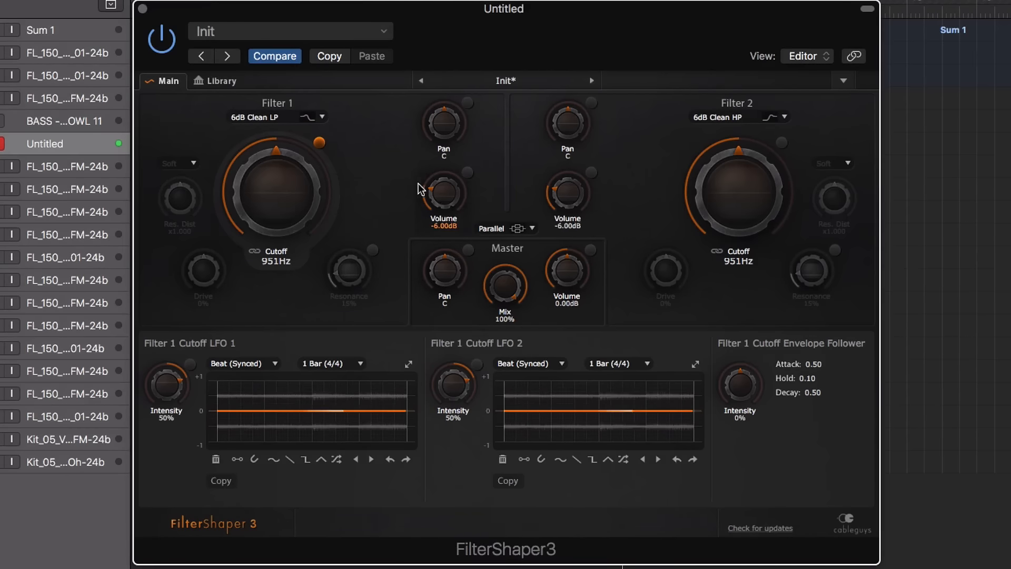
# - Reset filter volumes to 0 dB, sweep the linked cutoffs, and adjust Filter 1's volume
pyautogui.click(567, 194)
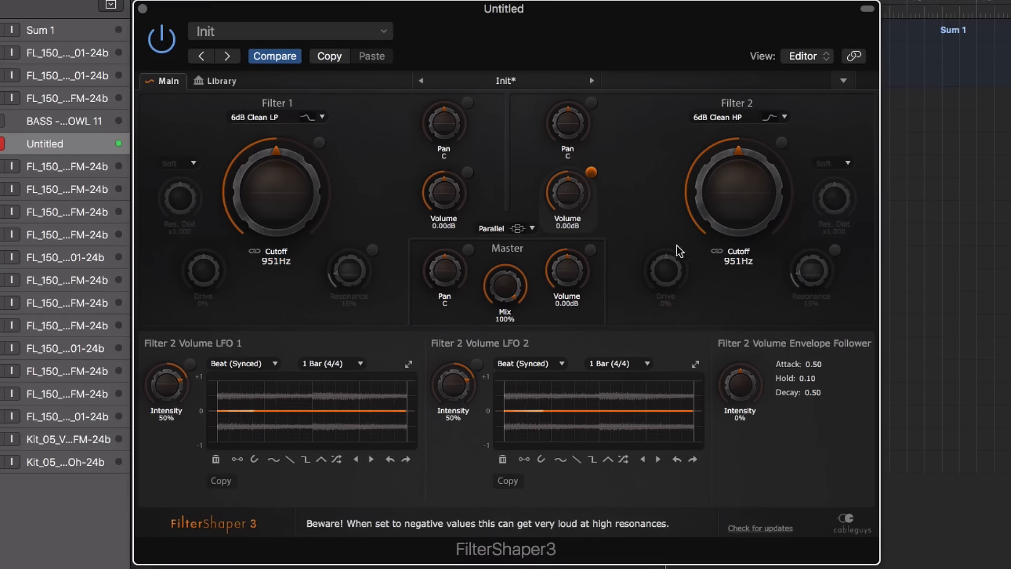
pyautogui.moveTo(276, 191); pyautogui.dragTo(307, 180)
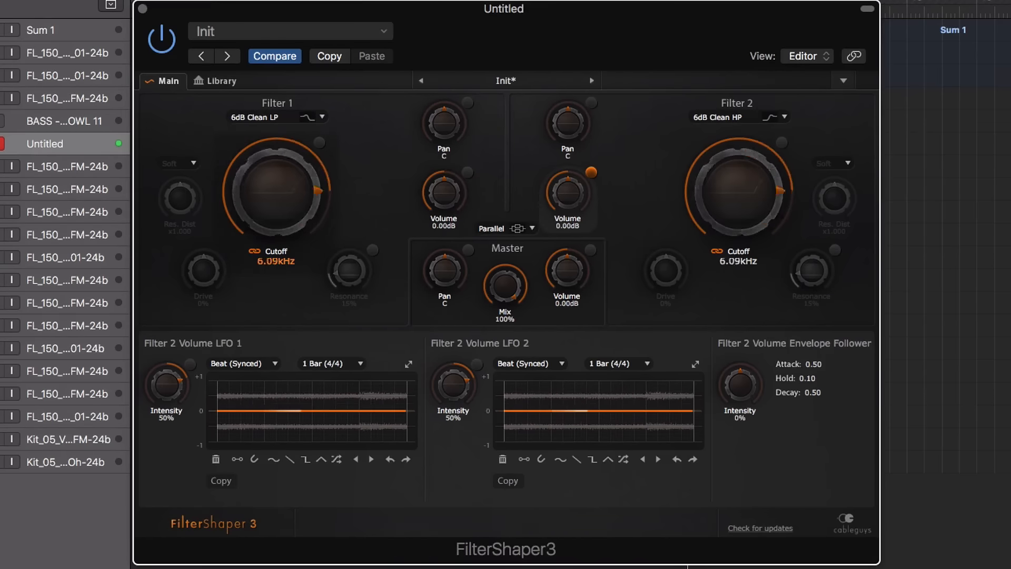
pyautogui.moveTo(276, 190); pyautogui.dragTo(276, 231)
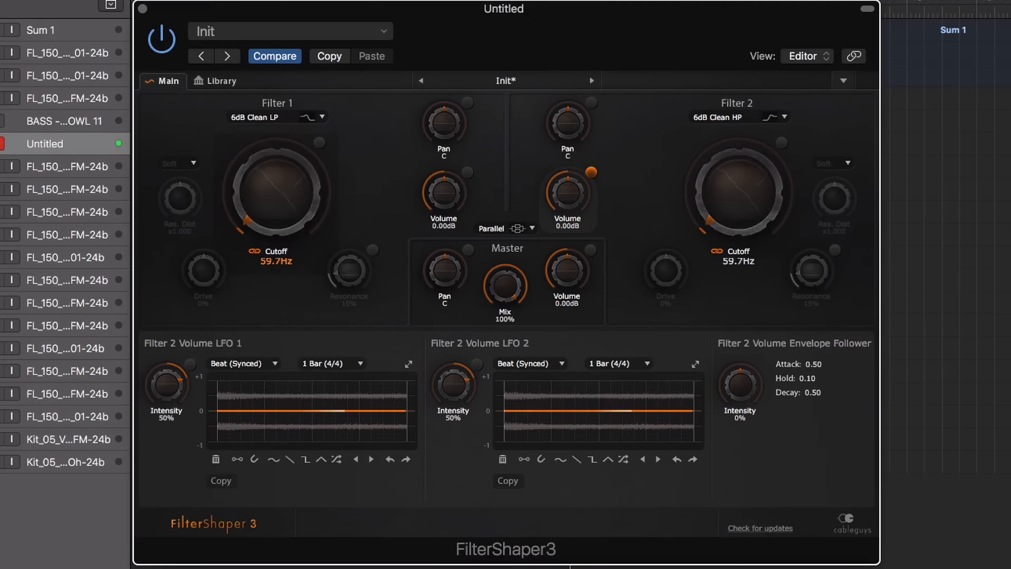
pyautogui.moveTo(277, 188); pyautogui.dragTo(284, 161)
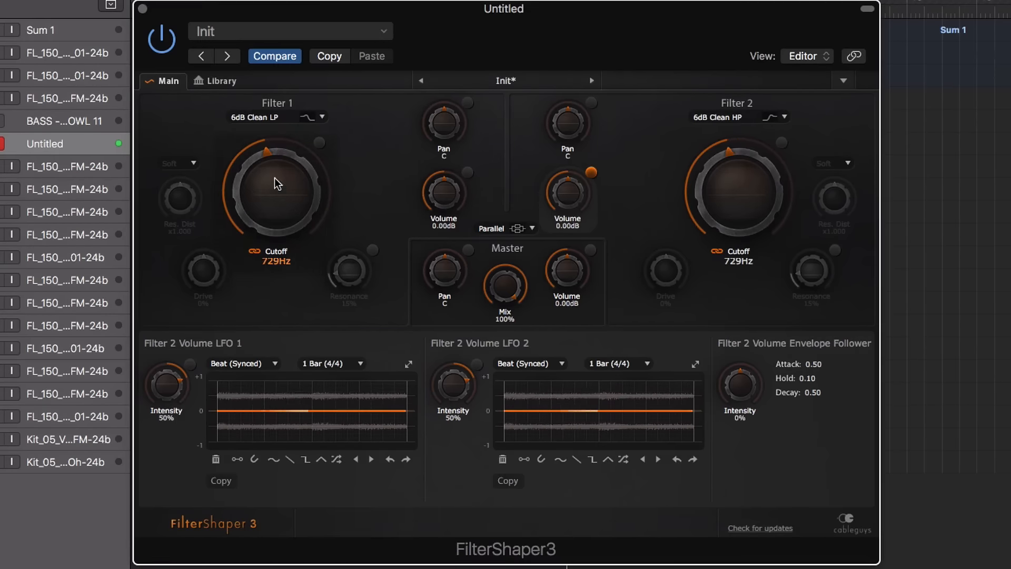
pyautogui.moveTo(443, 194); pyautogui.dragTo(443, 206)
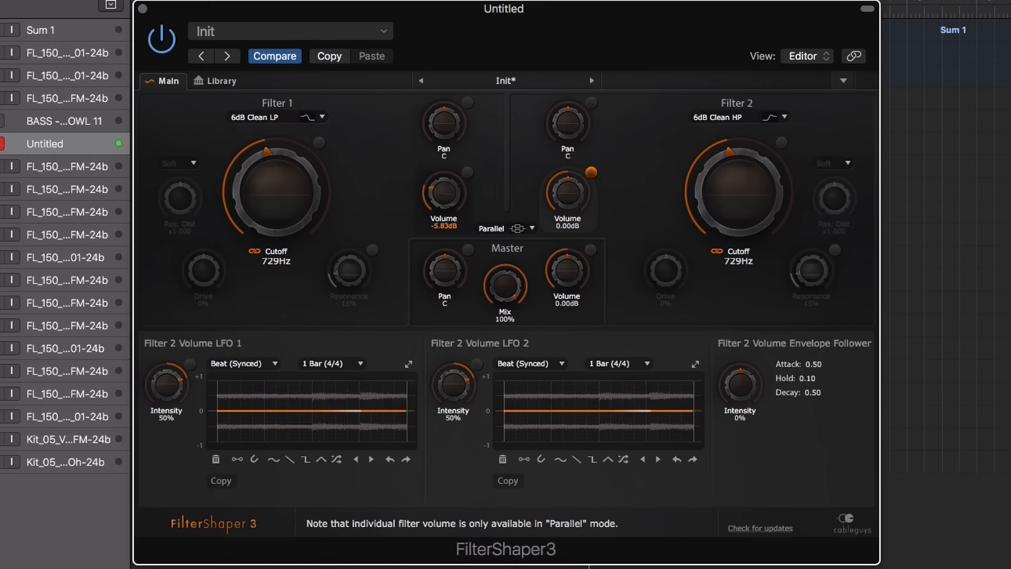
pyautogui.moveTo(443, 194); pyautogui.dragTo(444, 213)
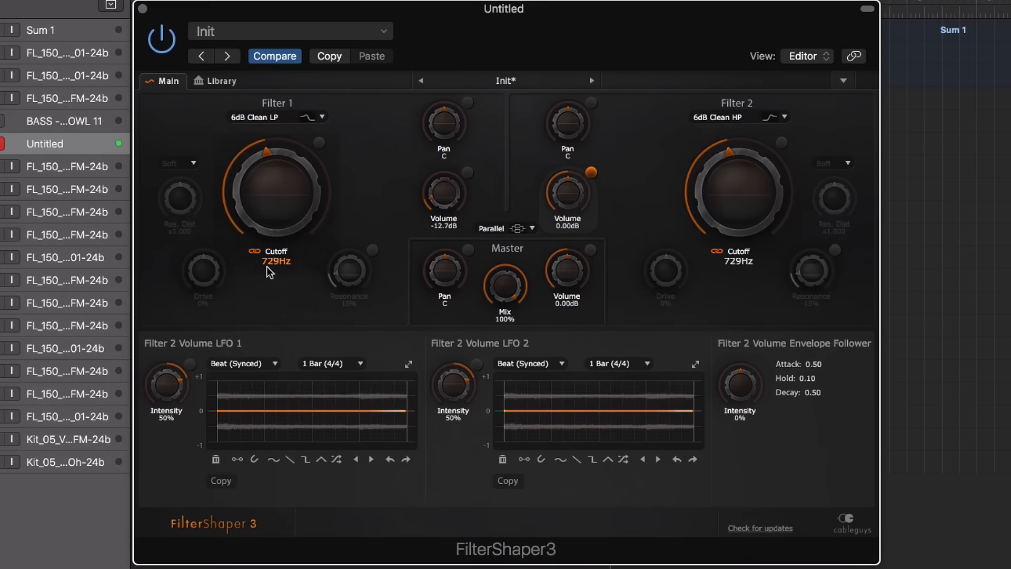
pyautogui.moveTo(444, 194); pyautogui.dragTo(443, 174)
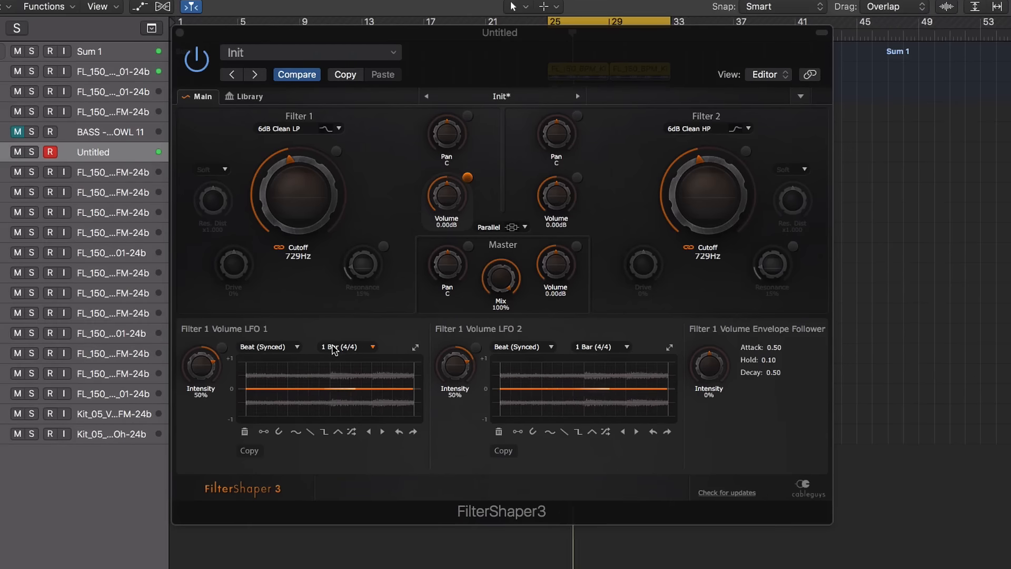
# - Set LFO 1's loop to 2 Bars and draw curved stepped volume dips into its pattern
pyautogui.click(347, 347)
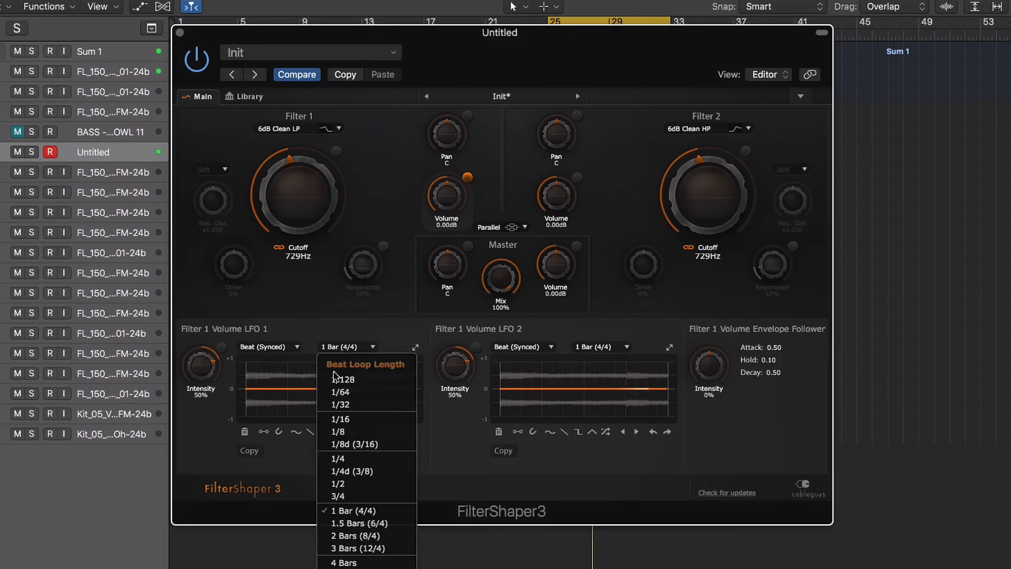
pyautogui.moveTo(355, 536)
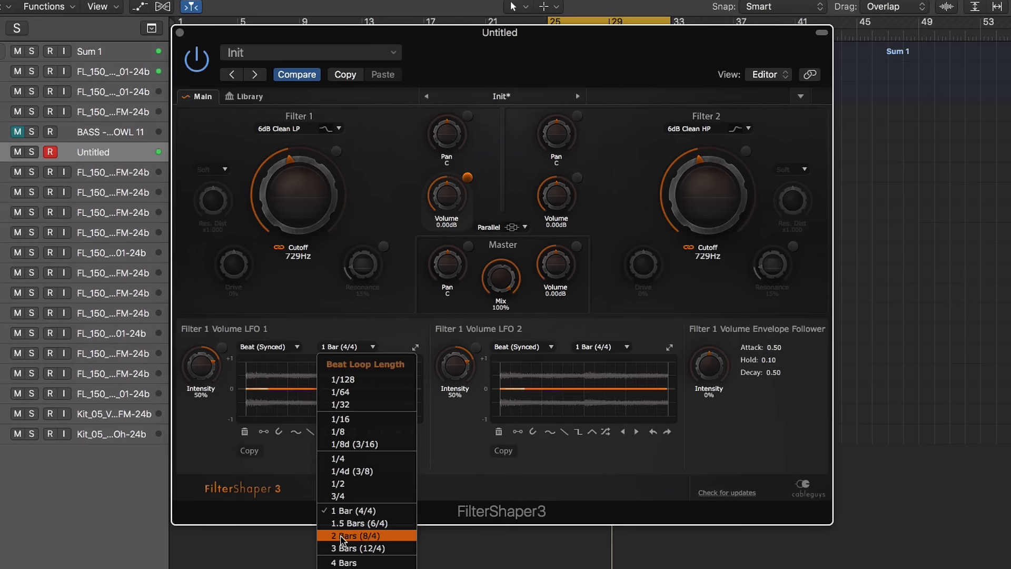
pyautogui.click(355, 537)
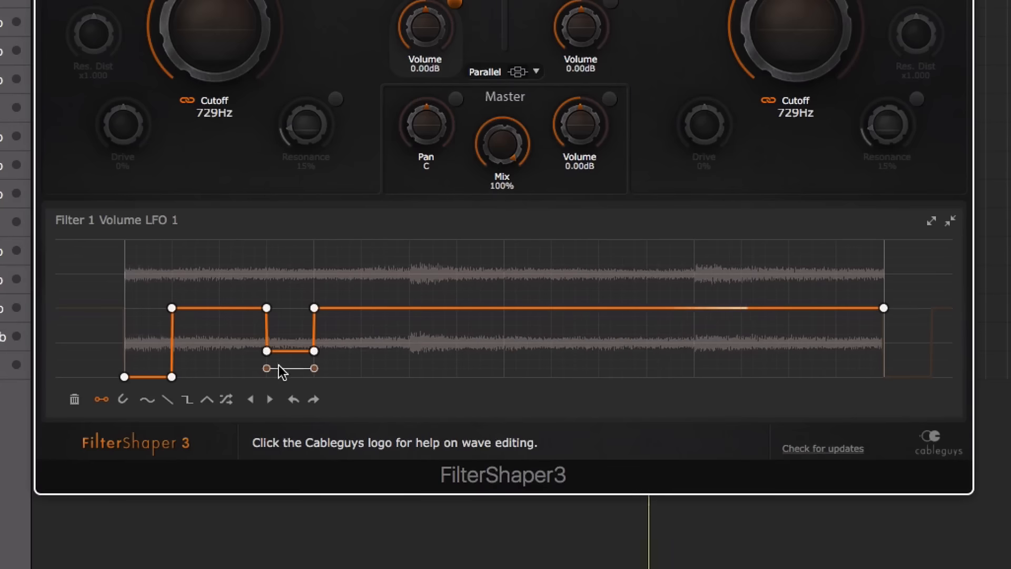
pyautogui.moveTo(265, 352); pyautogui.dragTo(266, 377)
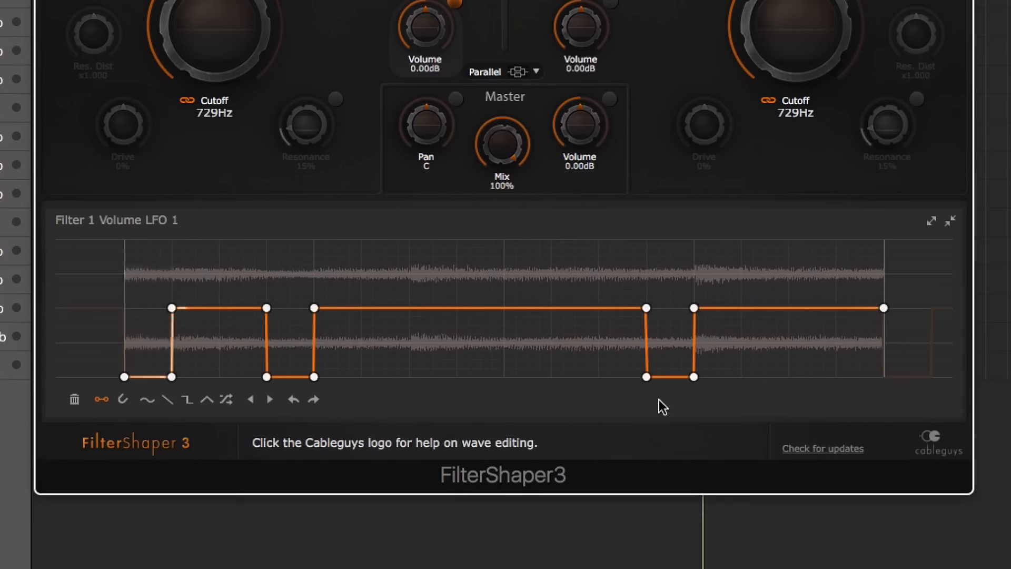
pyautogui.click(102, 398)
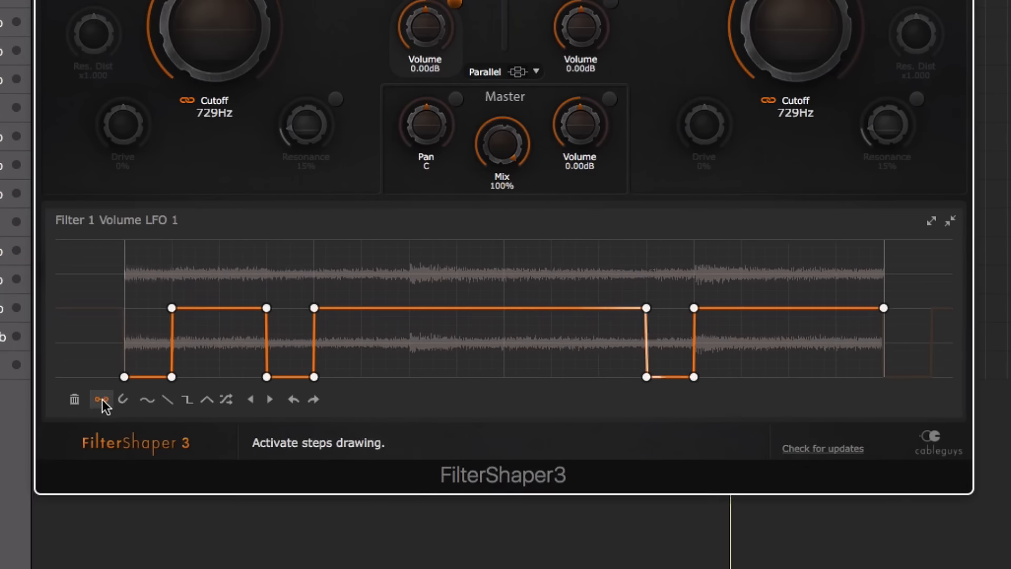
pyautogui.click(101, 399)
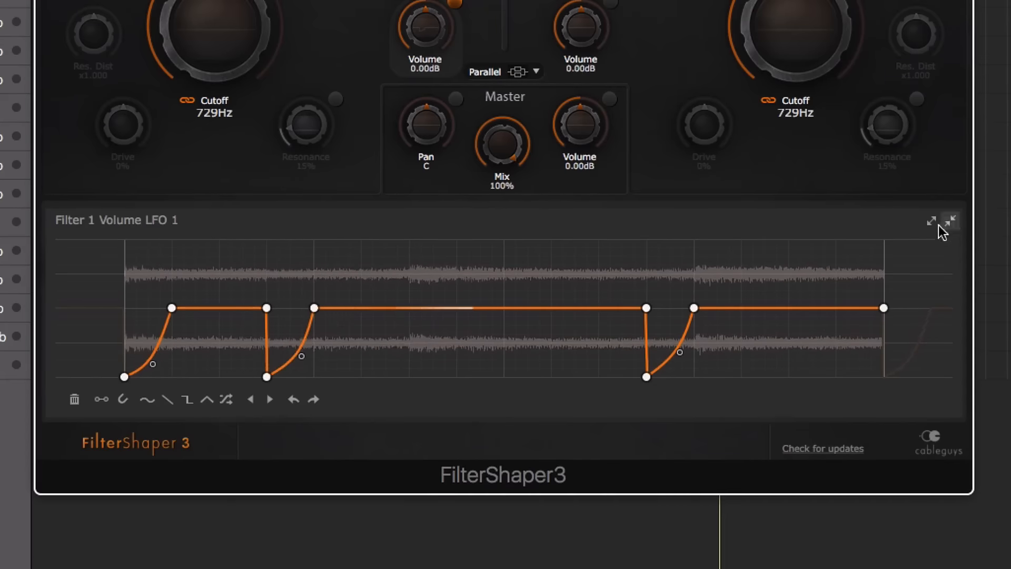
pyautogui.click(949, 220)
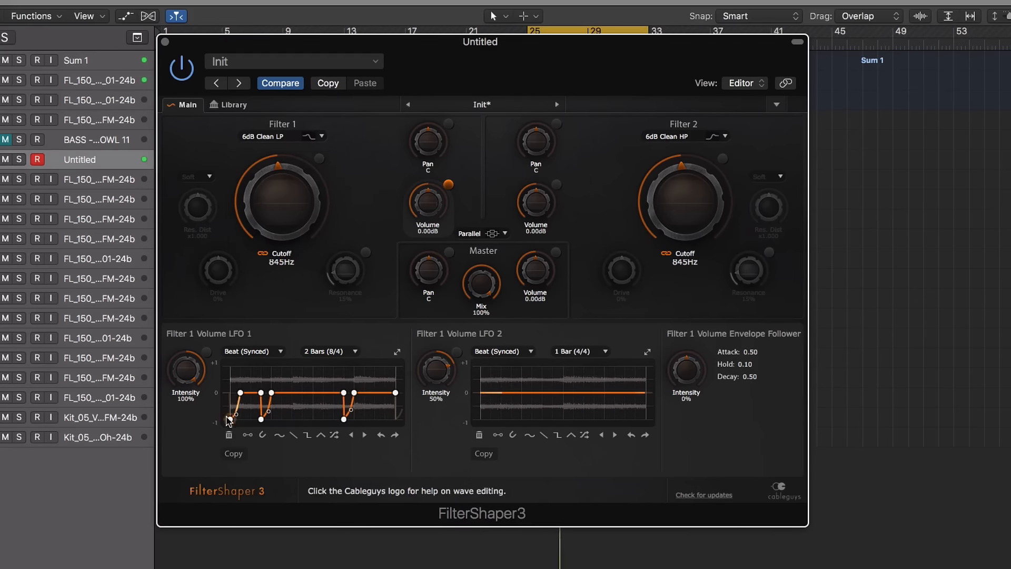
pyautogui.moveTo(334, 434)
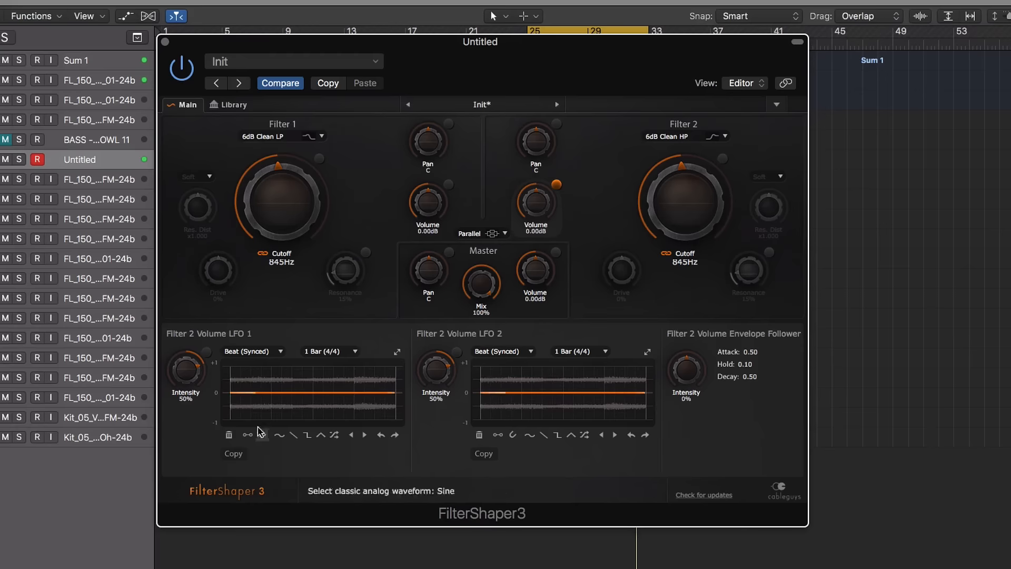
# - Raise Filter 2 LFO 1 to full intensity, pick its loop length, and draw a second curved dip
pyautogui.moveTo(185, 367); pyautogui.dragTo(186, 349)
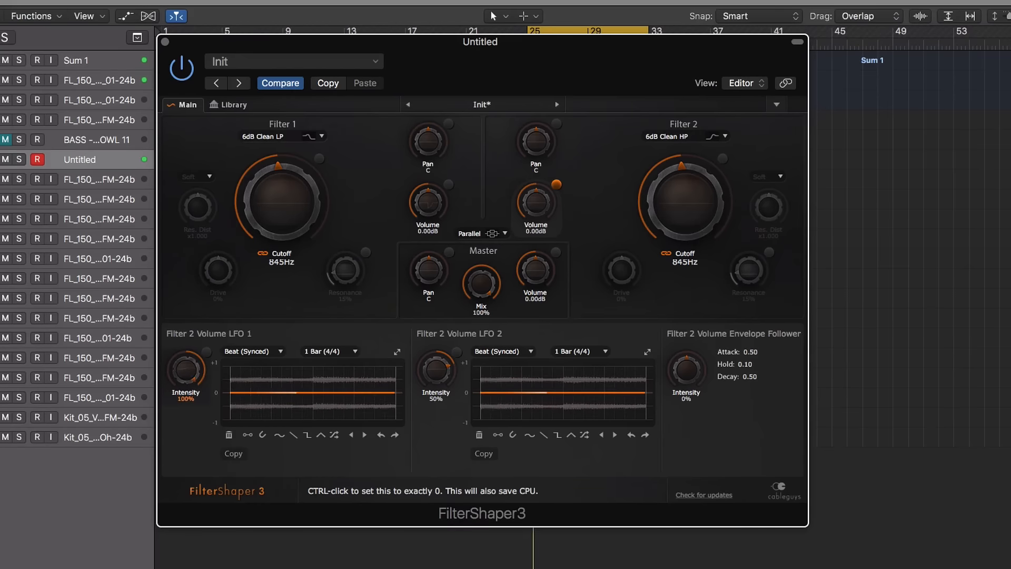
pyautogui.click(331, 352)
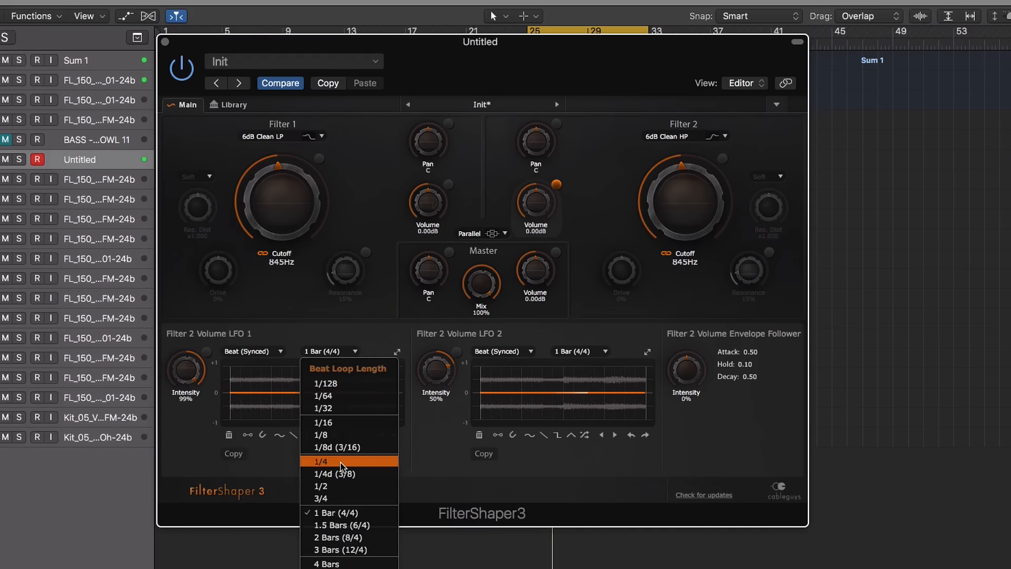
pyautogui.click(338, 537)
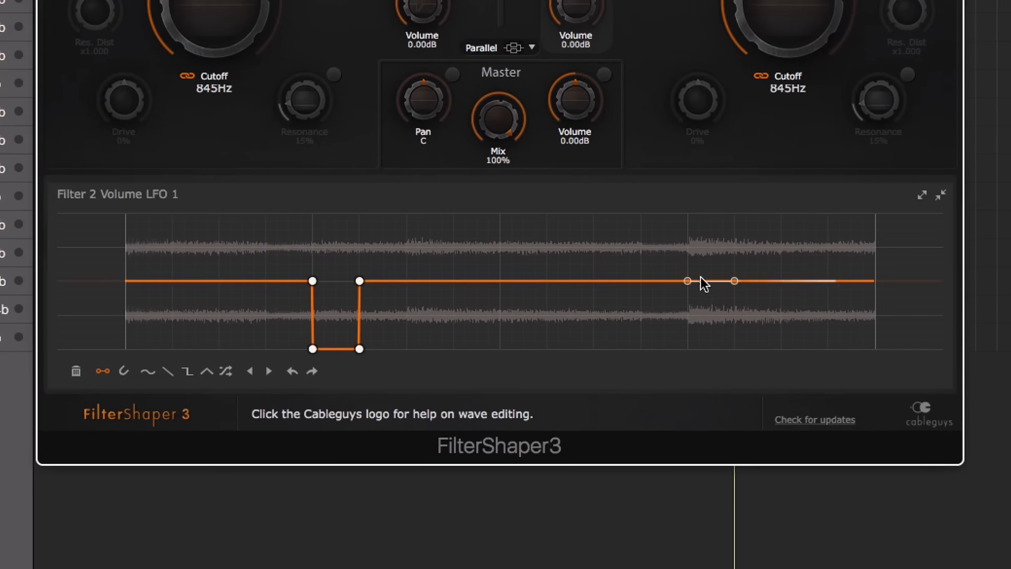
pyautogui.moveTo(709, 280); pyautogui.dragTo(709, 349)
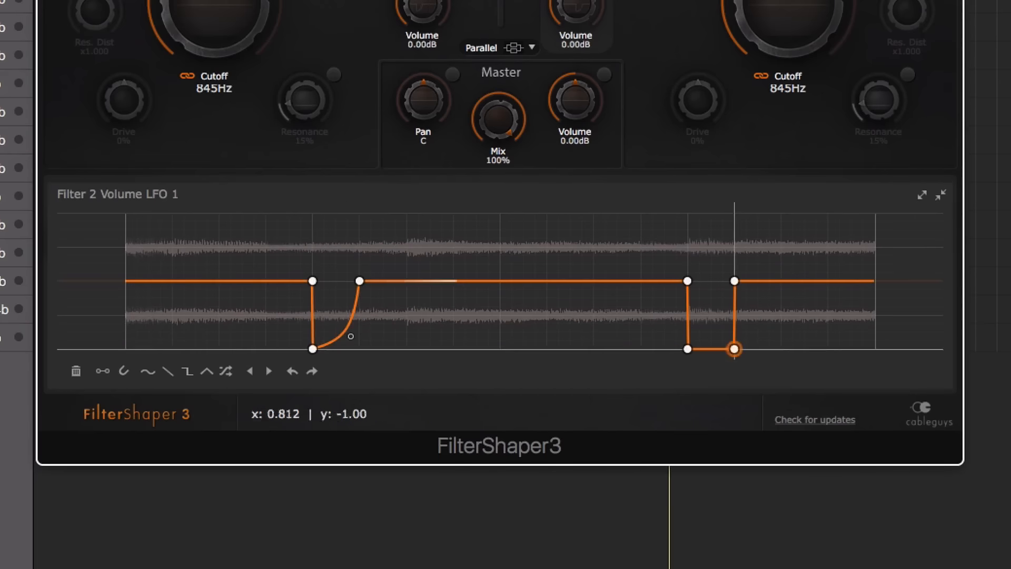
pyautogui.moveTo(734, 349); pyautogui.dragTo(735, 281)
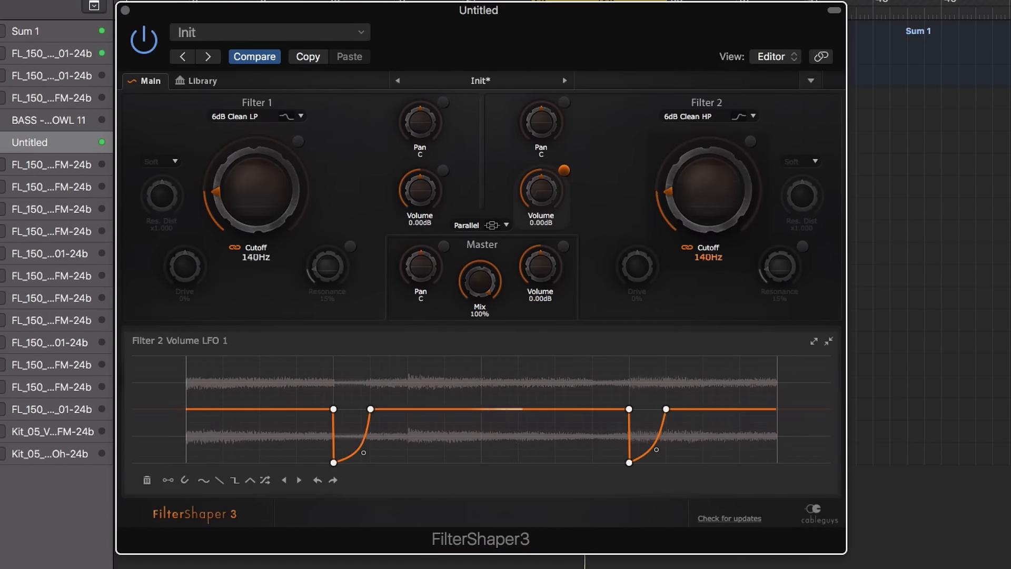
# - Close the FilterShaper 3 window, returning to the Logic Pro tracks view
pyautogui.moveTo(256, 186); pyautogui.dragTo(256, 154)
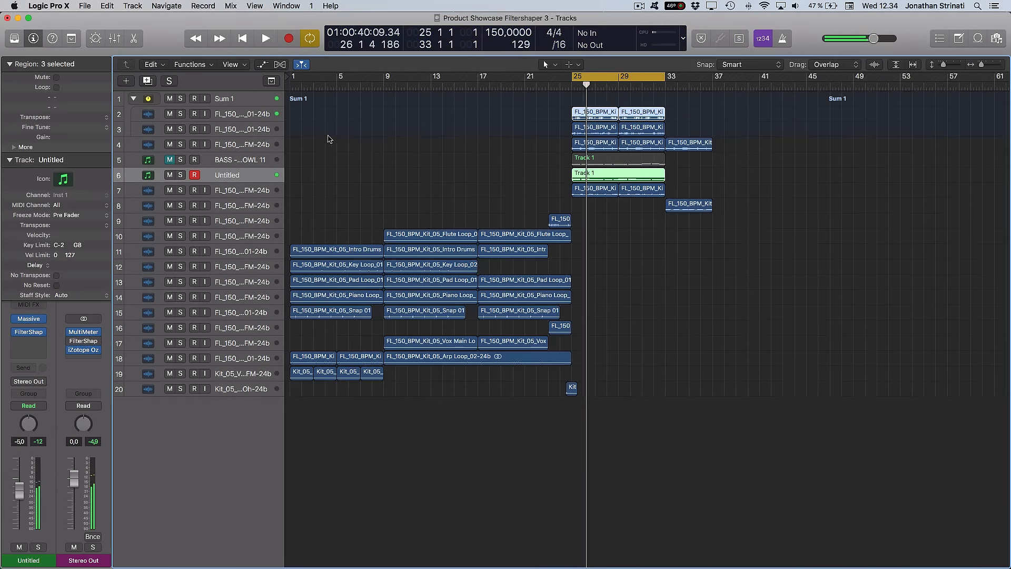
# - Open the Stereo Out's FilterShaper 3 in Library view with EQ Less Boxy loaded
pyautogui.click(266, 38)
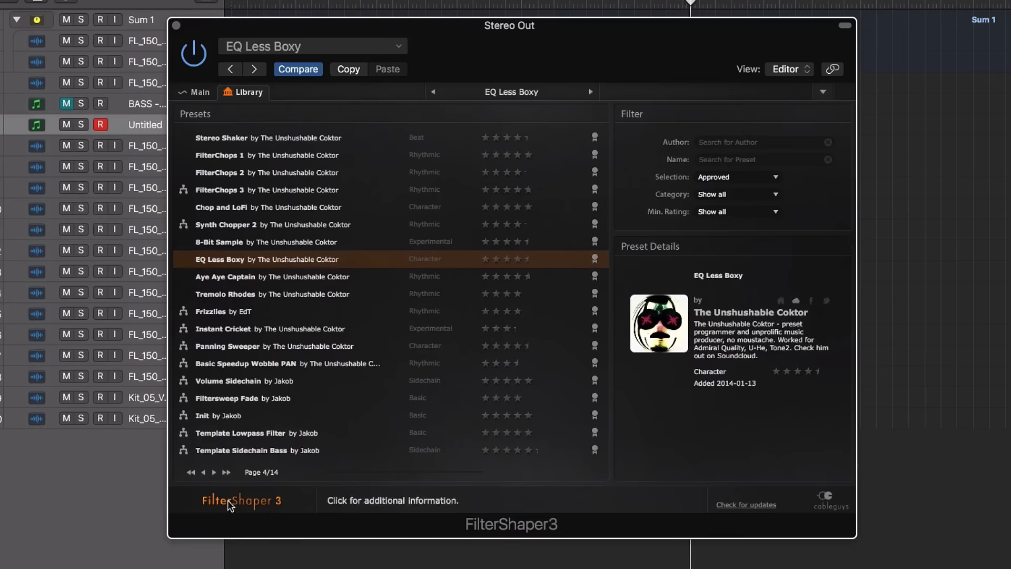
# - Page forward through the presets, attempt Save, and dismiss the 'preset already known' notice
pyautogui.click(214, 472)
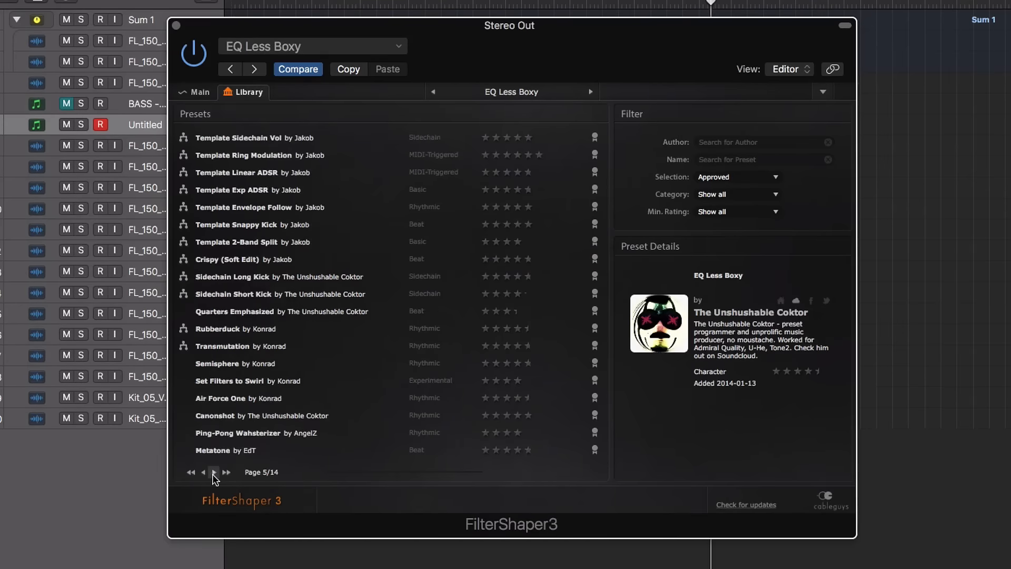
pyautogui.click(214, 472)
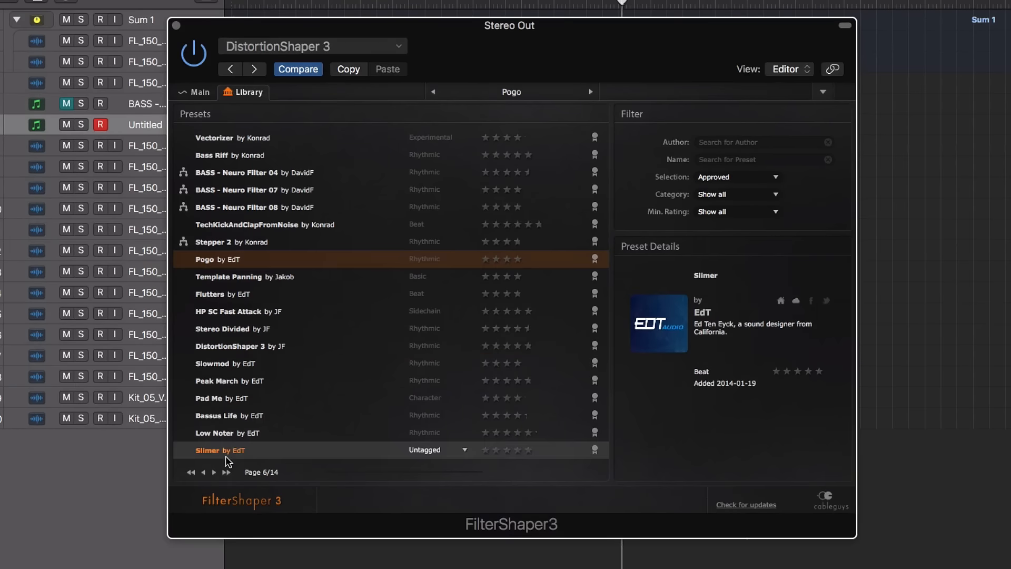
pyautogui.click(822, 91)
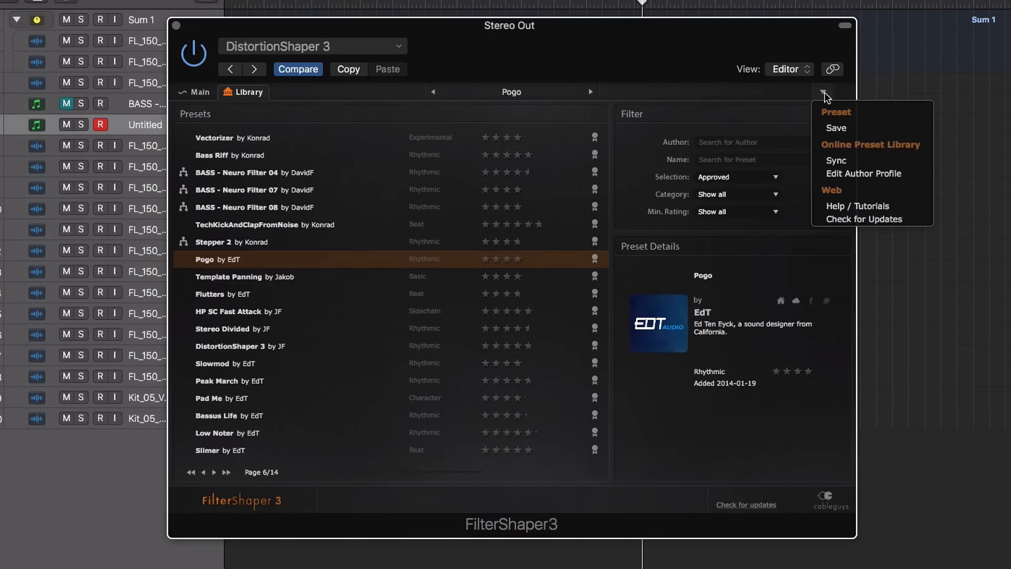
pyautogui.click(835, 160)
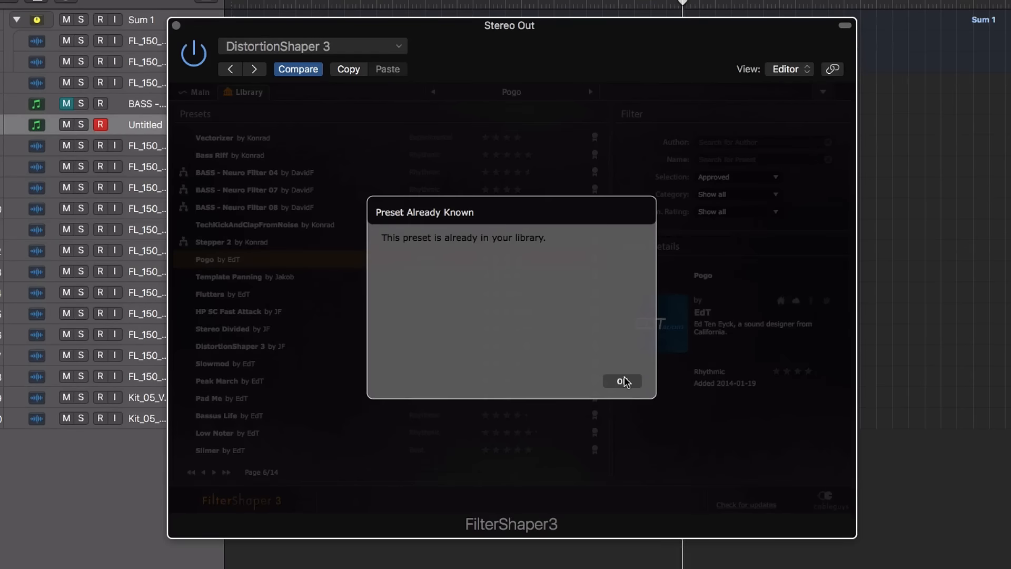
pyautogui.click(622, 382)
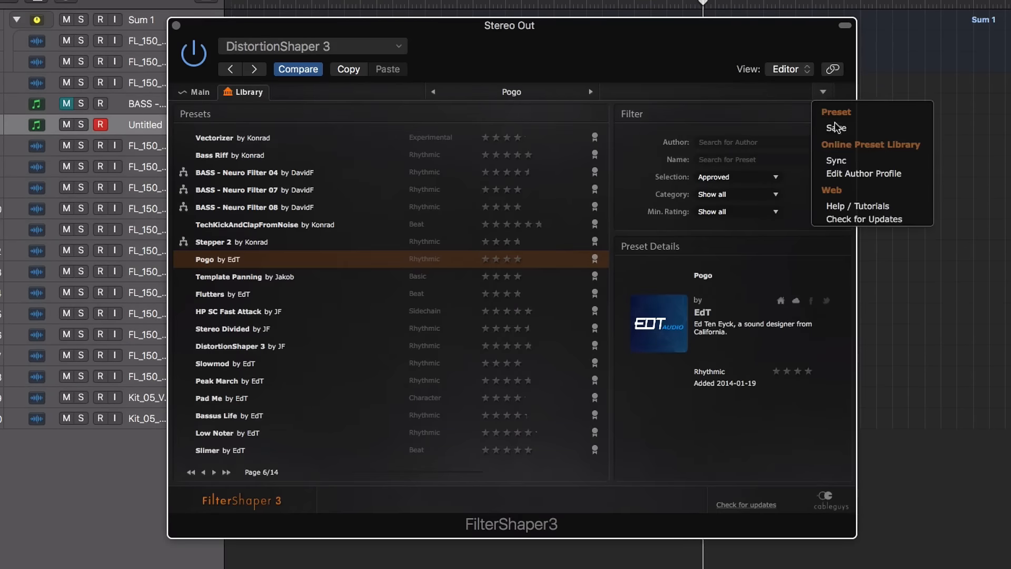
pyautogui.moveTo(836, 160)
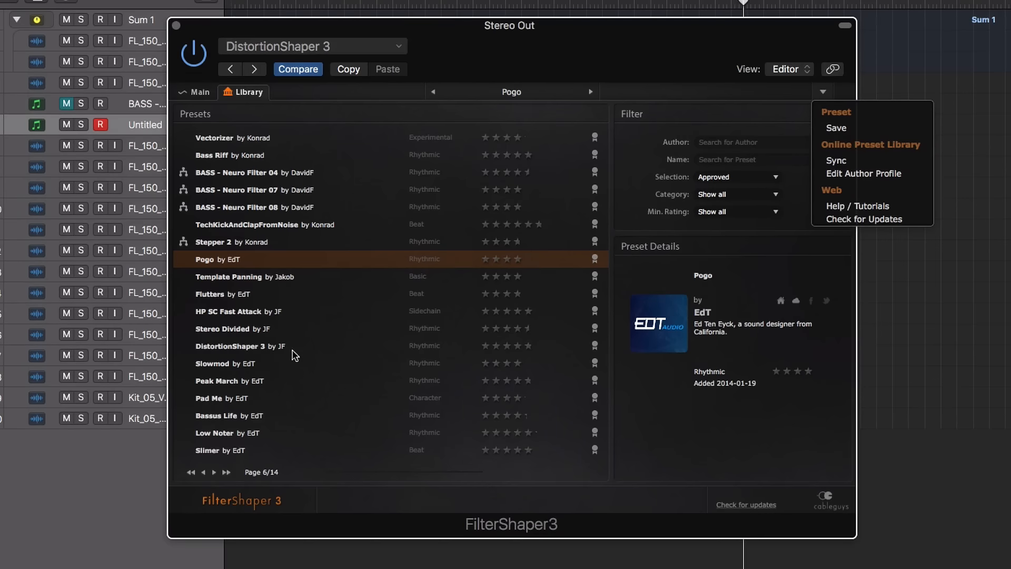
pyautogui.click(228, 347)
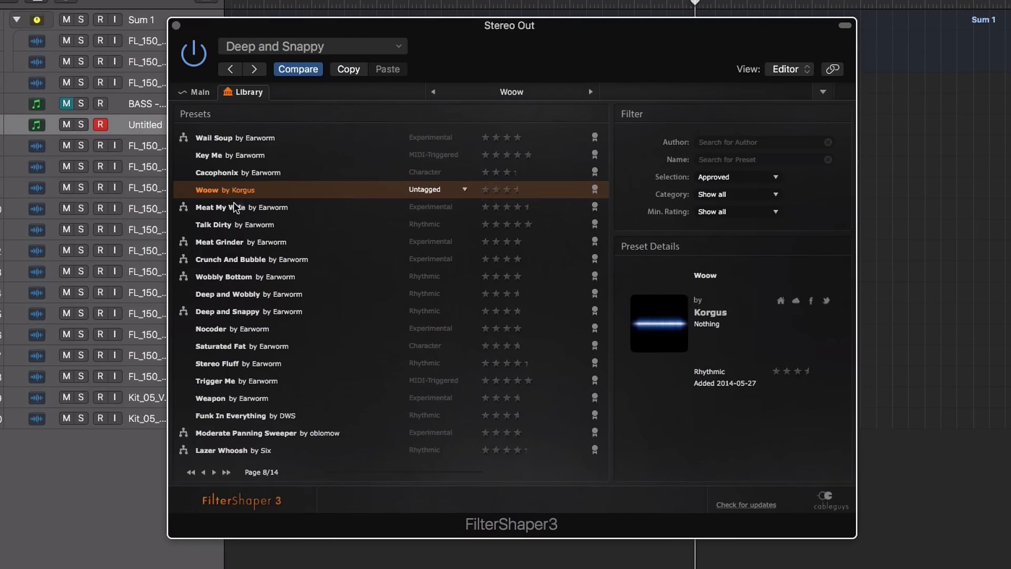
# - Load Crunch And Bubble, sweep Filter 1's cutoff in Main view, then step to the next preset
pyautogui.click(236, 381)
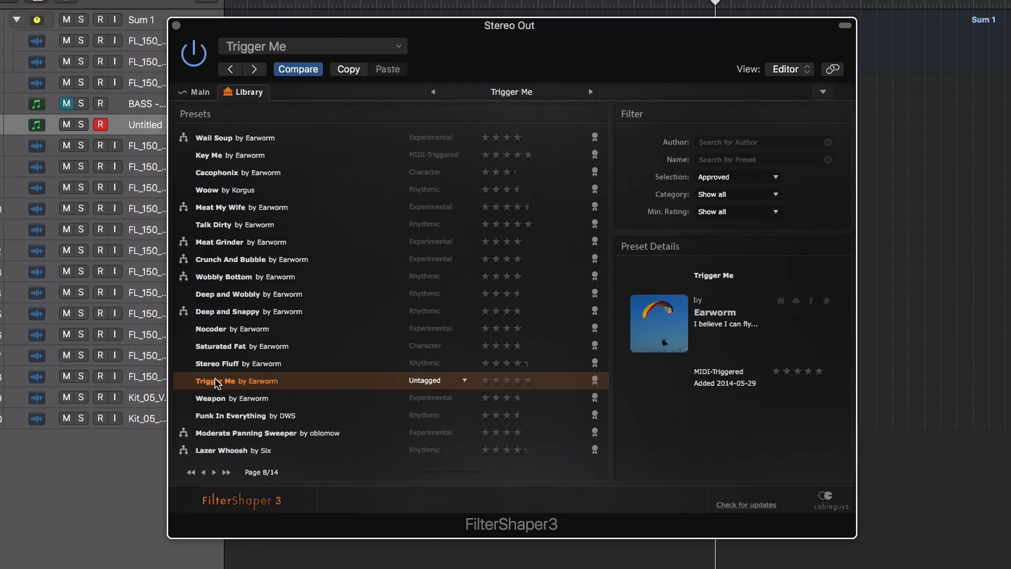
pyautogui.click(230, 260)
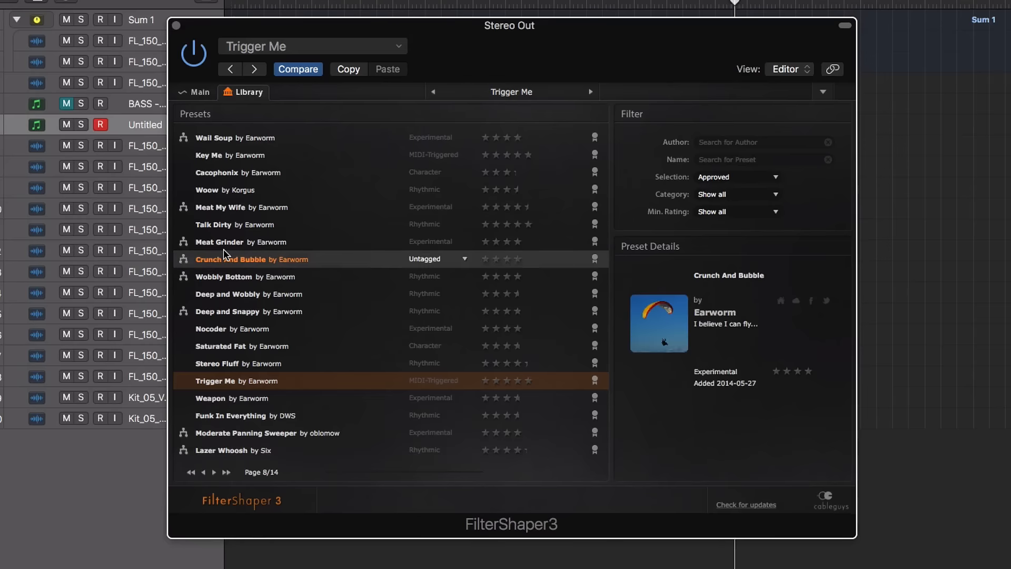
pyautogui.doubleClick(252, 259)
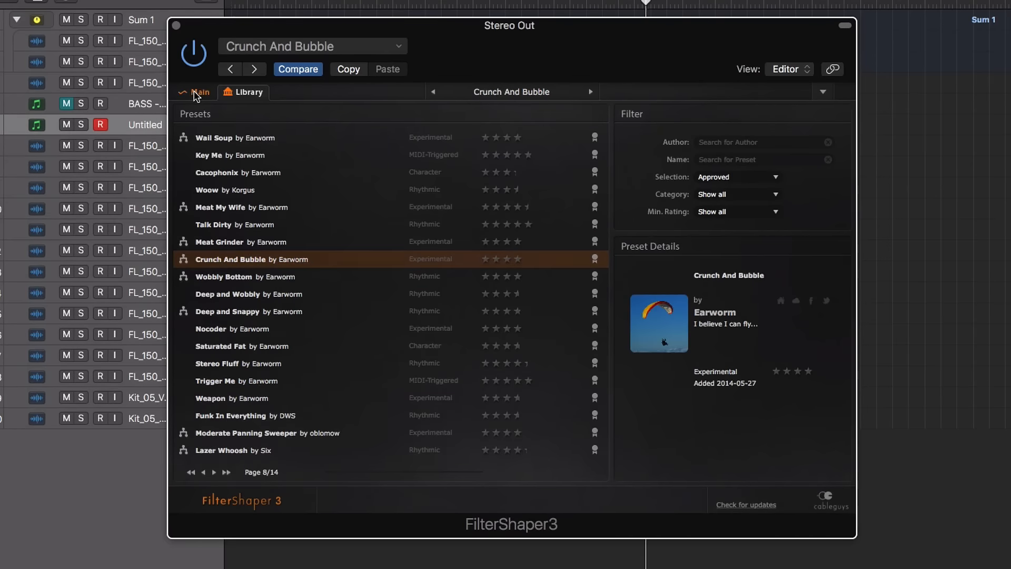
pyautogui.click(200, 92)
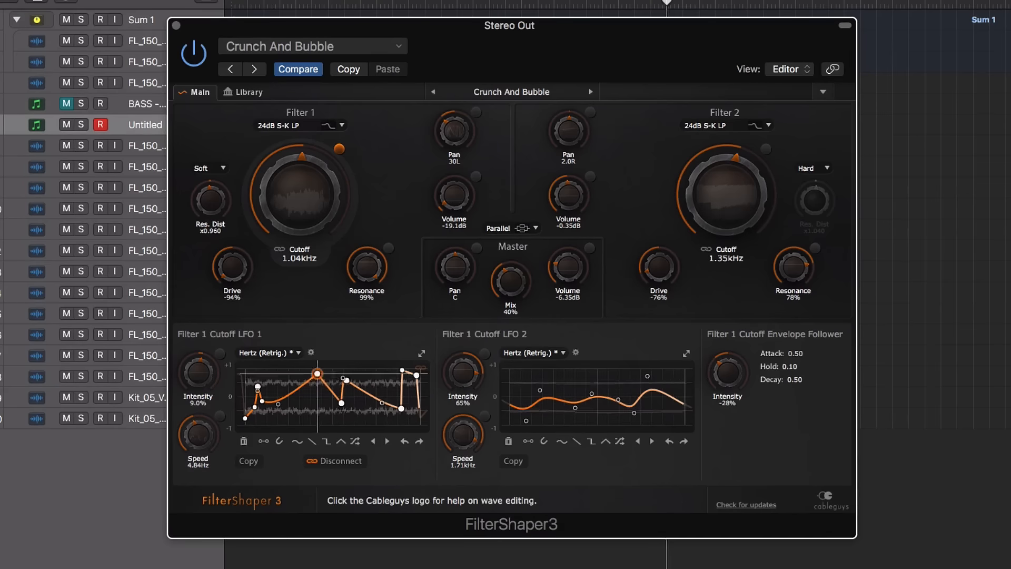
pyautogui.moveTo(347, 379); pyautogui.dragTo(300, 383)
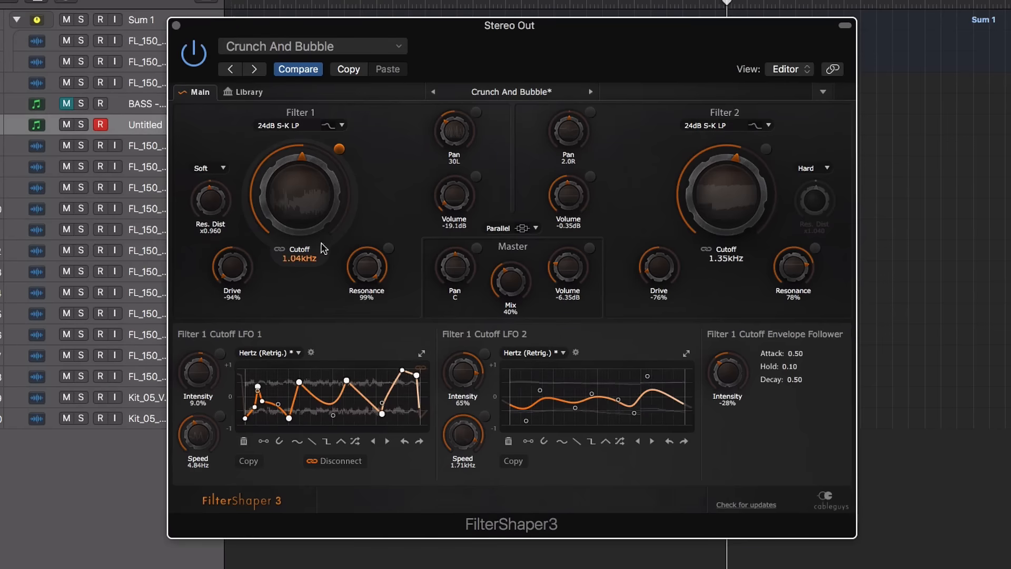
pyautogui.click(589, 92)
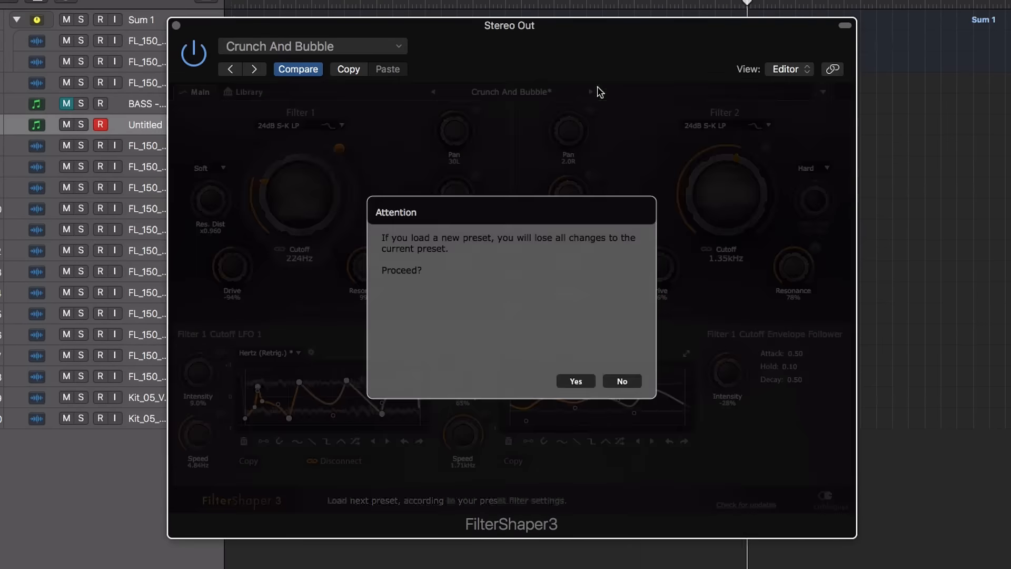